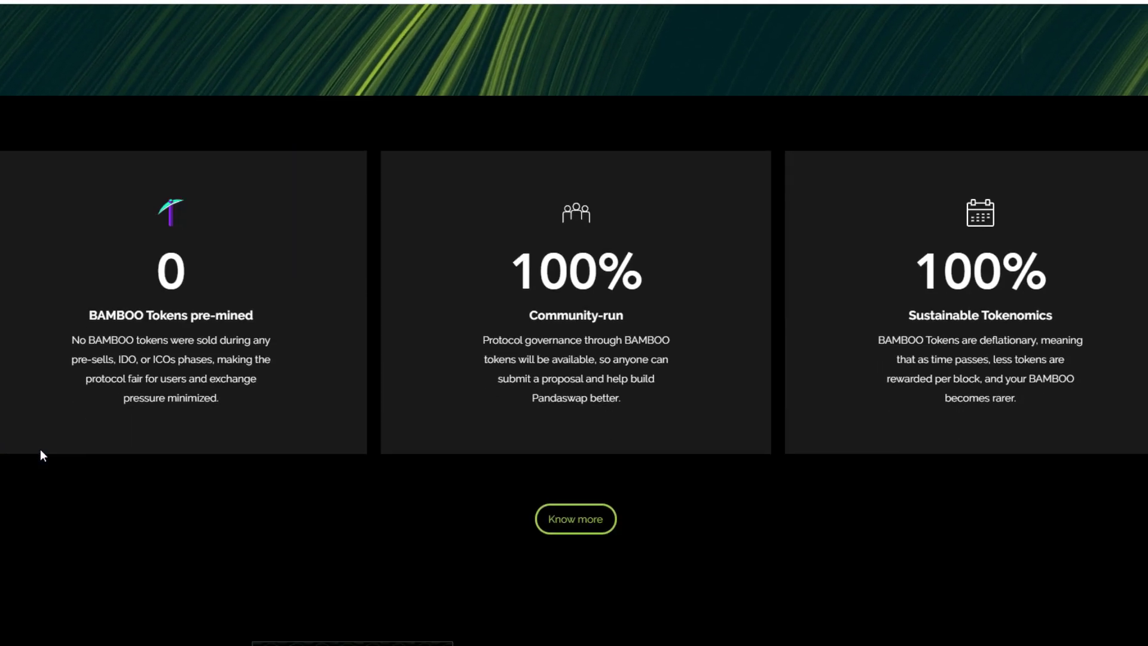
- Scroll the PandaSwap homepage past the tokenomics cards down to the FAQ
{"action": "scroll", "scroll_direction": "down", "scroll_amount": 3}
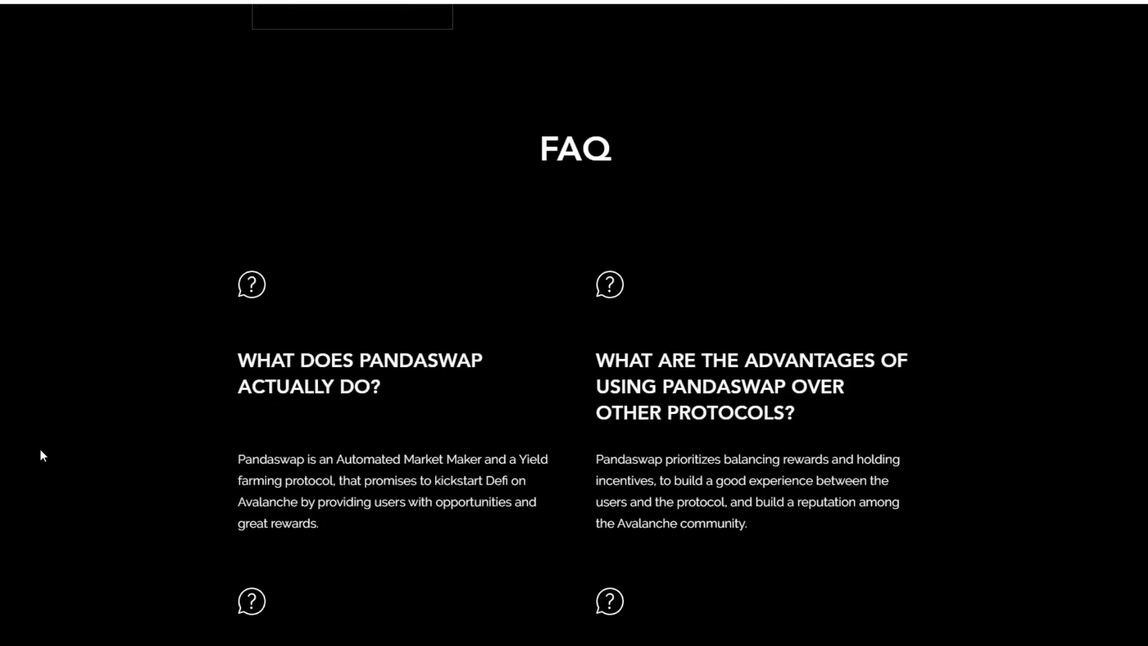
{"action": "scroll", "scroll_direction": "down", "scroll_amount": 3}
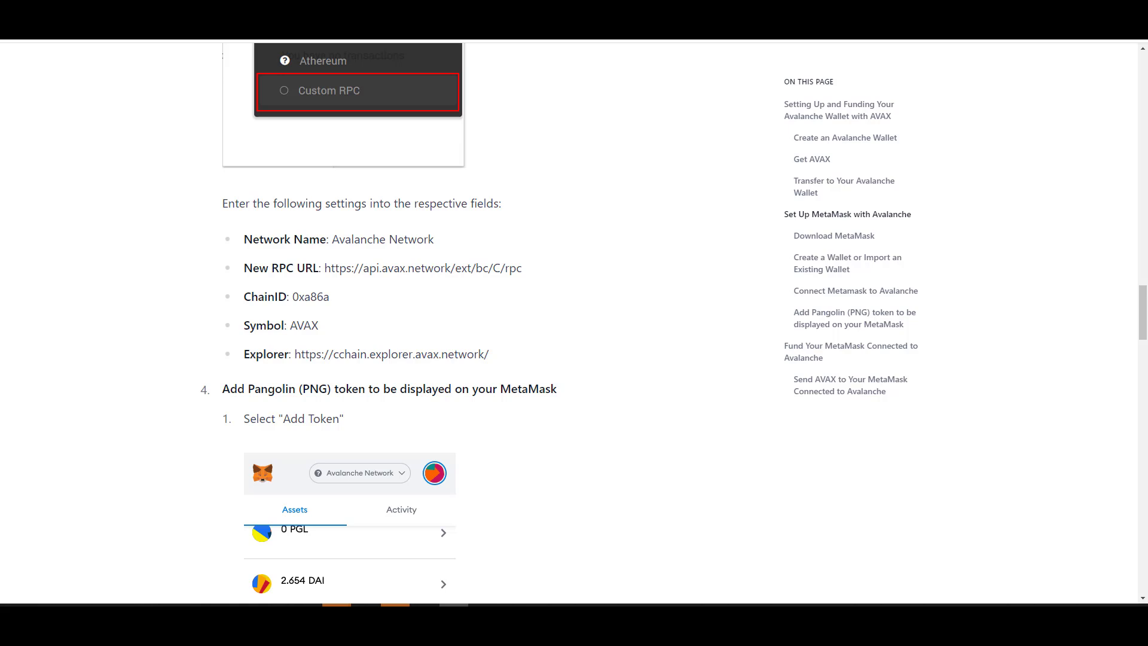
{"action": "mouse_move", "coordinate": [877, 107]}
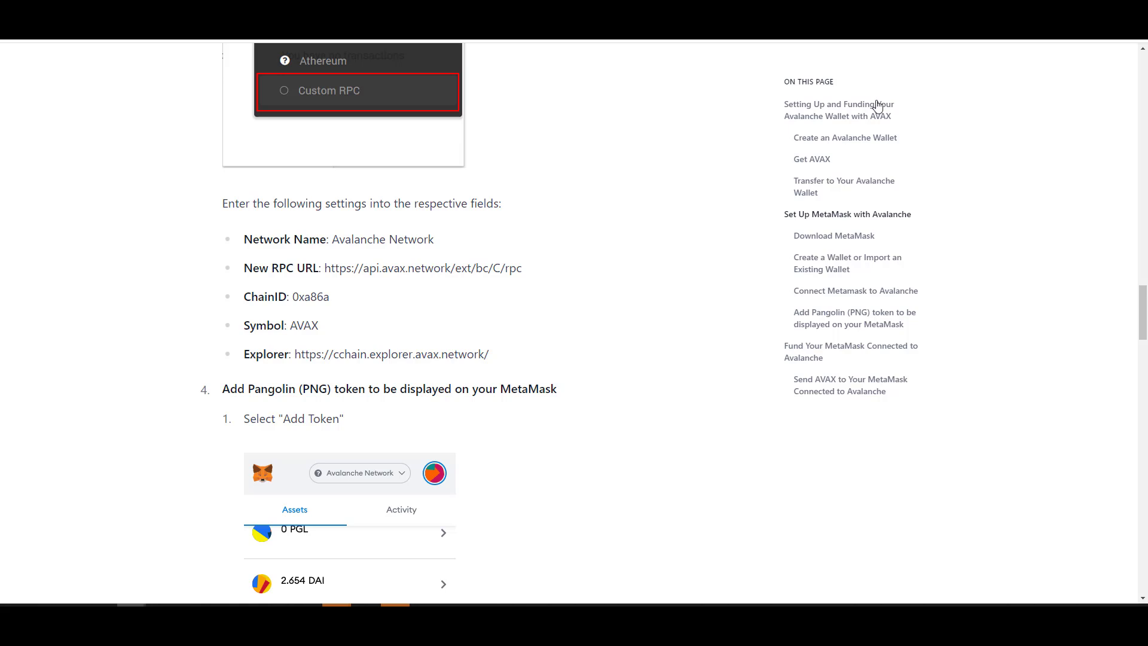
{"action": "mouse_move", "coordinate": [878, 104]}
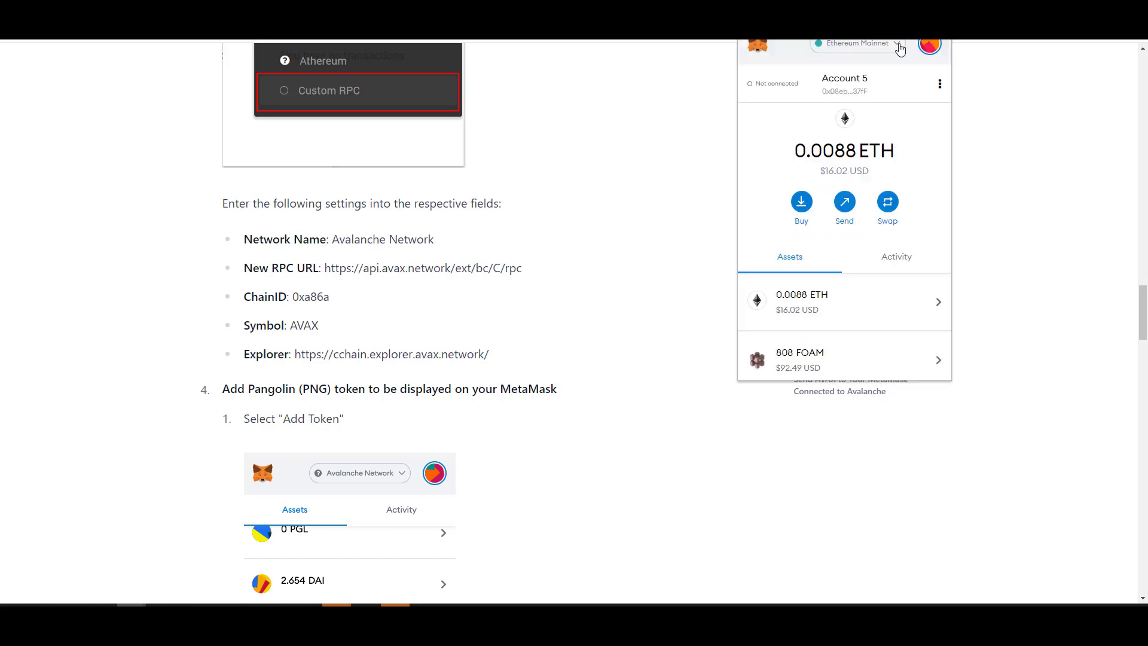
- Browse MetaMask's network list and Custom RPC form, then switch to Avalanche Network
{"action": "left_click", "coordinate": [856, 43]}
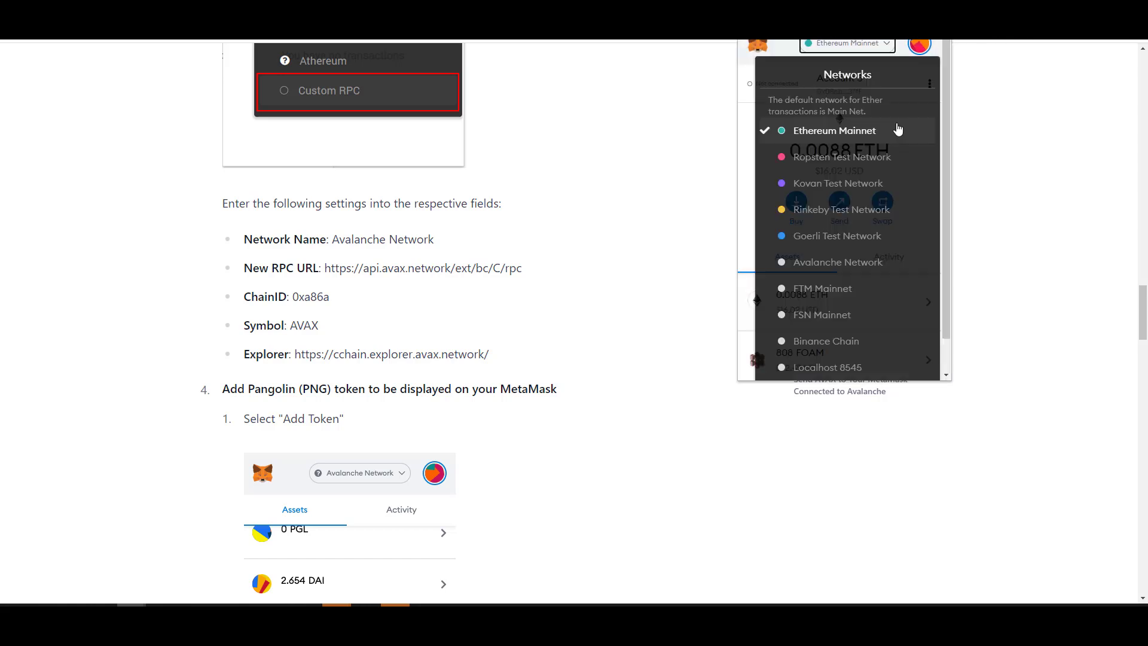
{"action": "scroll", "scroll_direction": "down", "scroll_amount": 3}
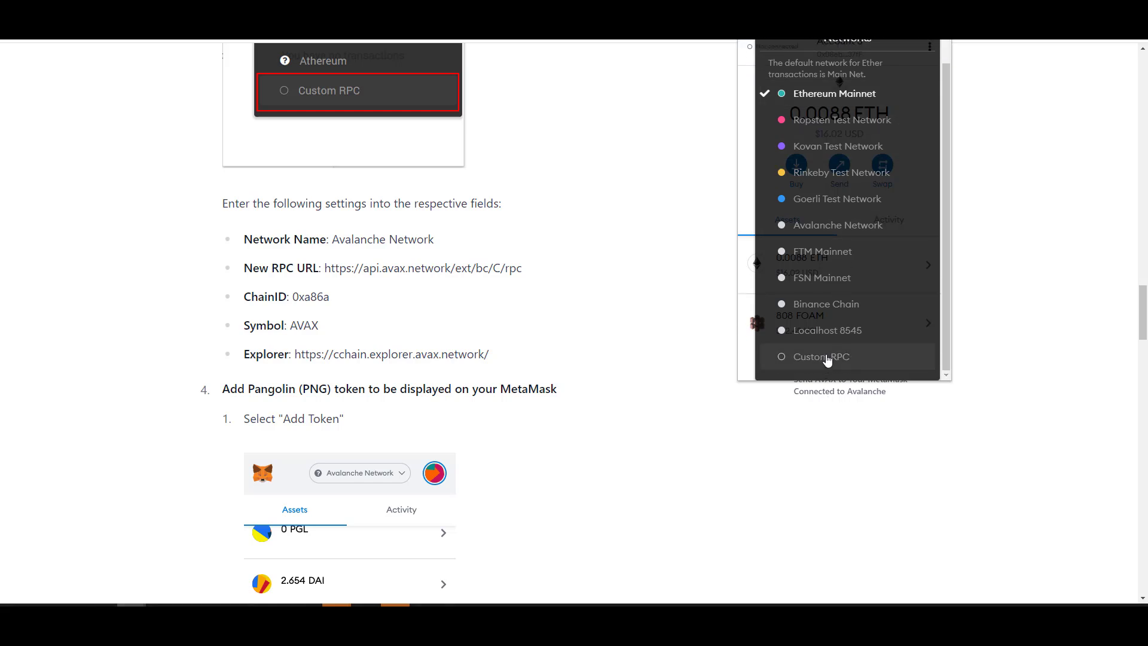
{"action": "left_click", "coordinate": [827, 356]}
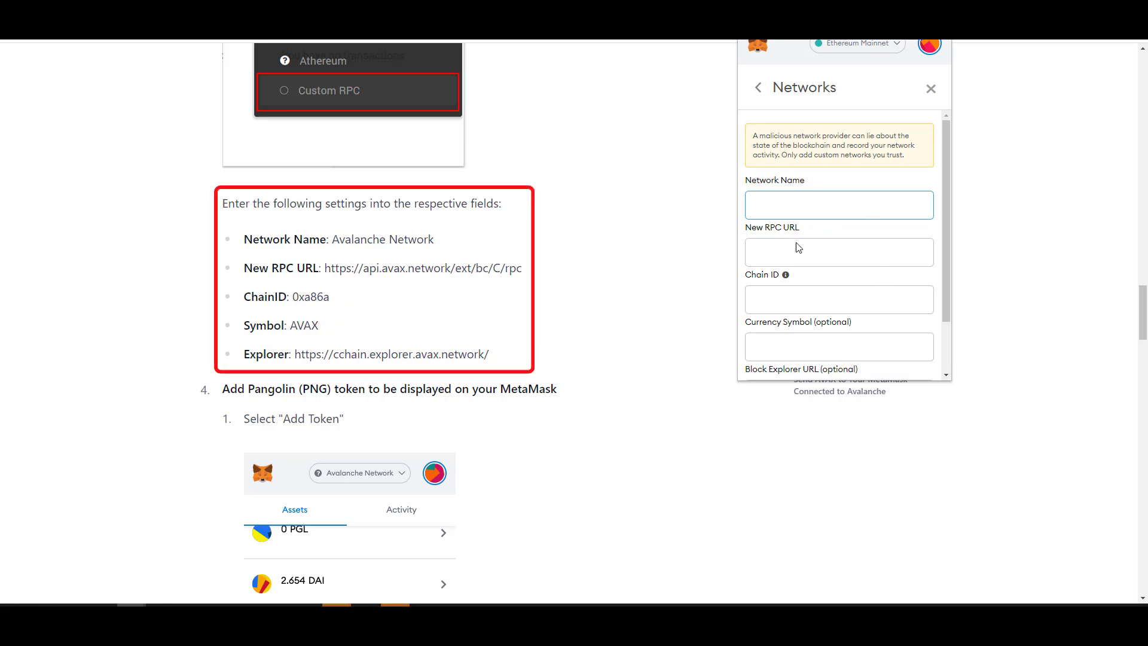
{"action": "scroll", "scroll_direction": "down", "scroll_amount": 3}
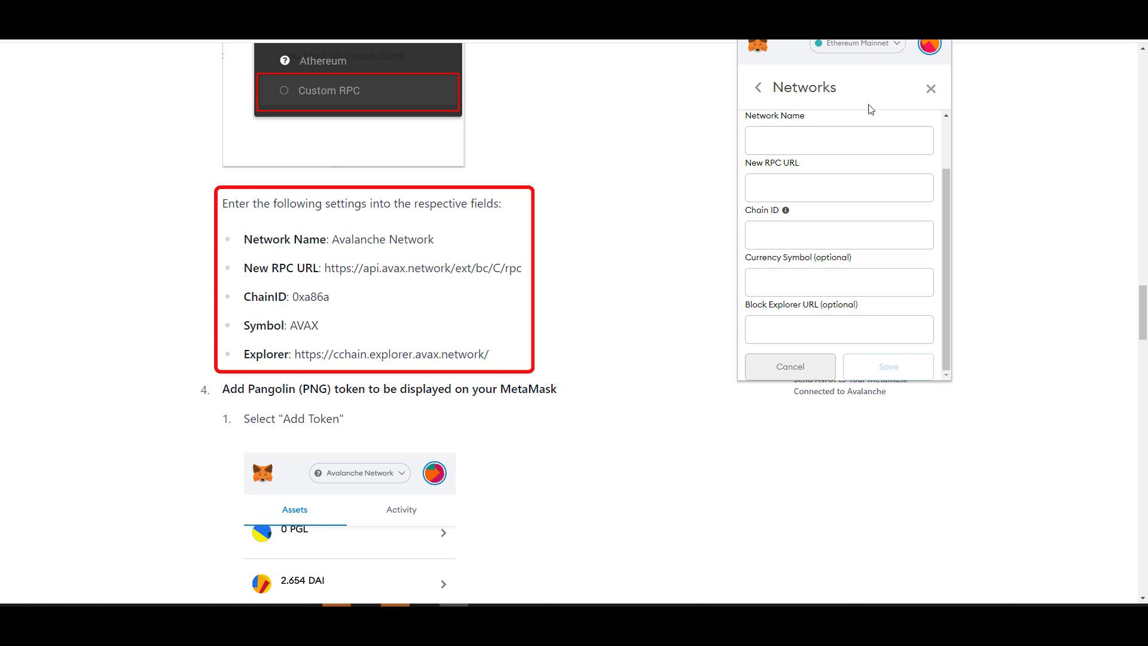
{"action": "left_click", "coordinate": [855, 43]}
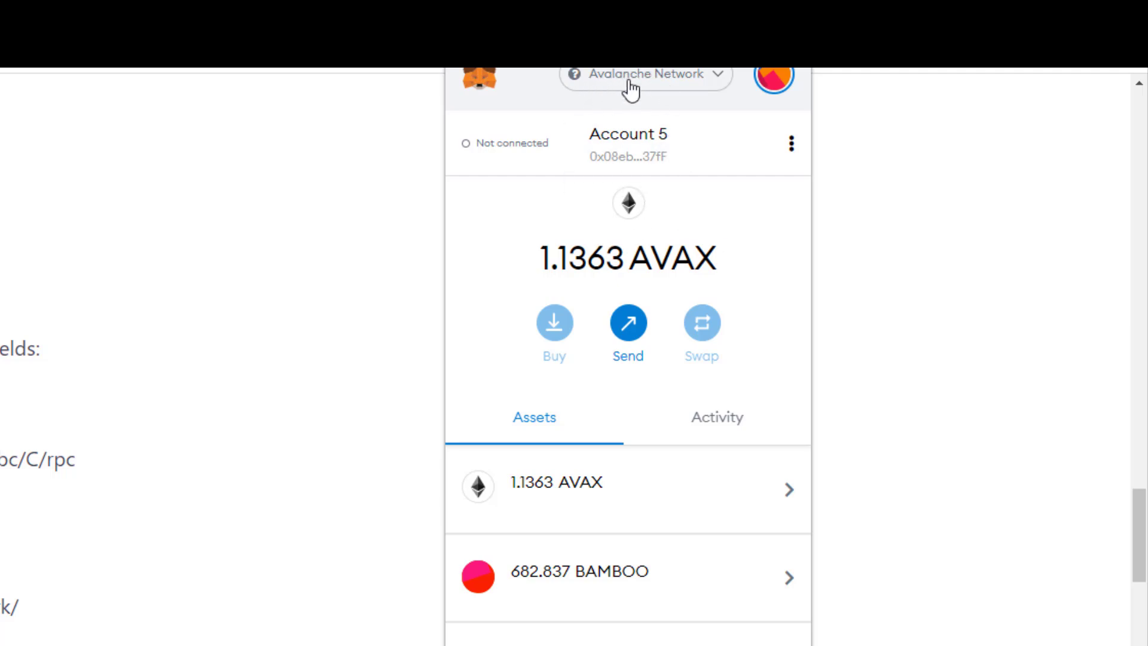
{"action": "mouse_move", "coordinate": [619, 214]}
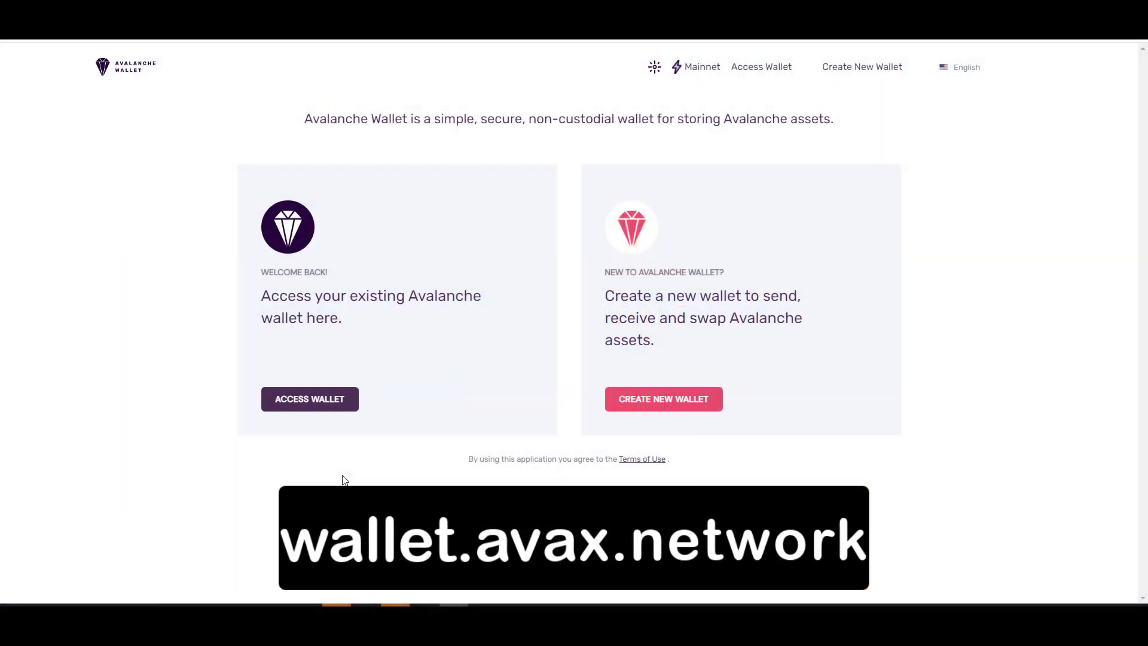
{"action": "mouse_move", "coordinate": [241, 426]}
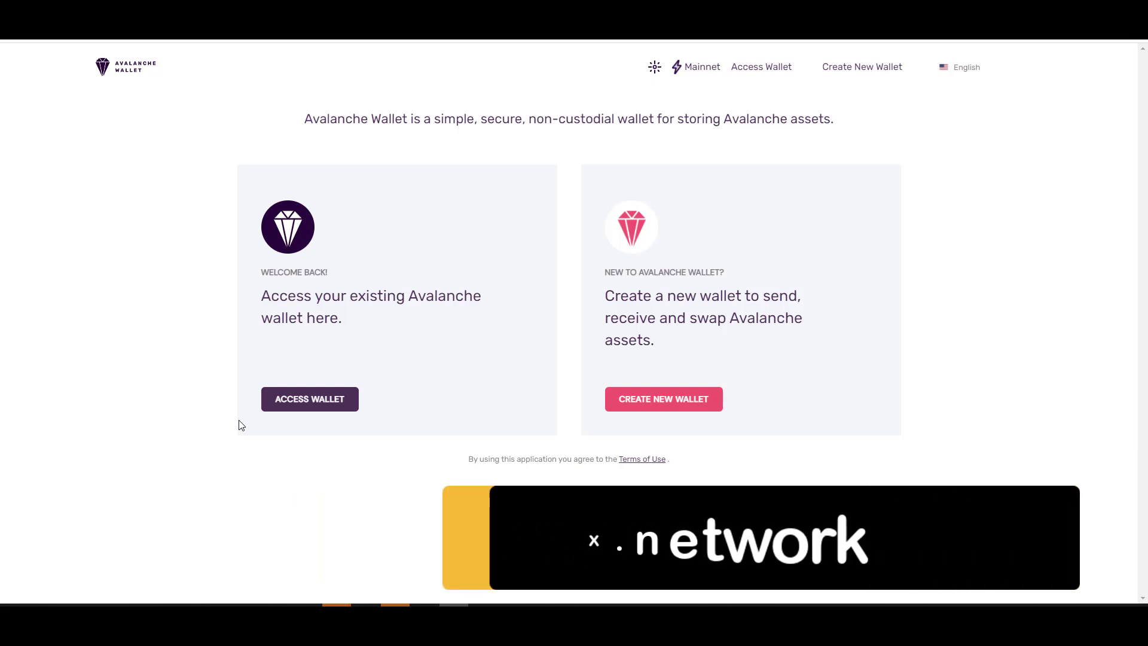
{"action": "mouse_move", "coordinate": [663, 398]}
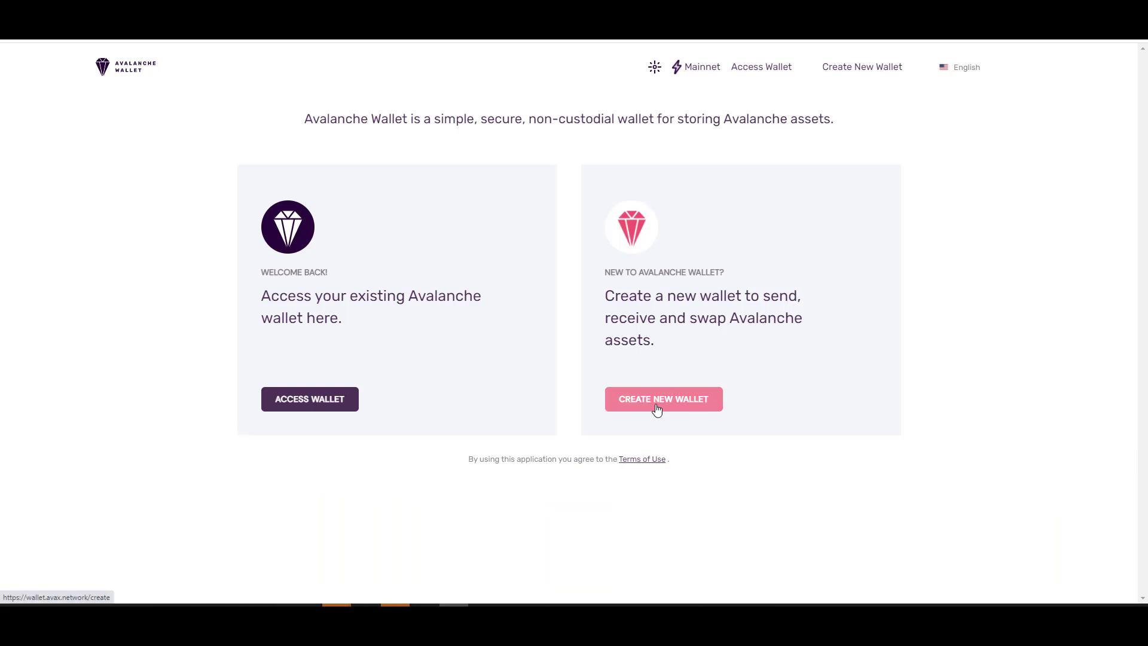
- Create a new wallet, generate its 24-word key phrase, acknowledge writing it down, and continue
{"action": "left_click", "coordinate": [663, 399]}
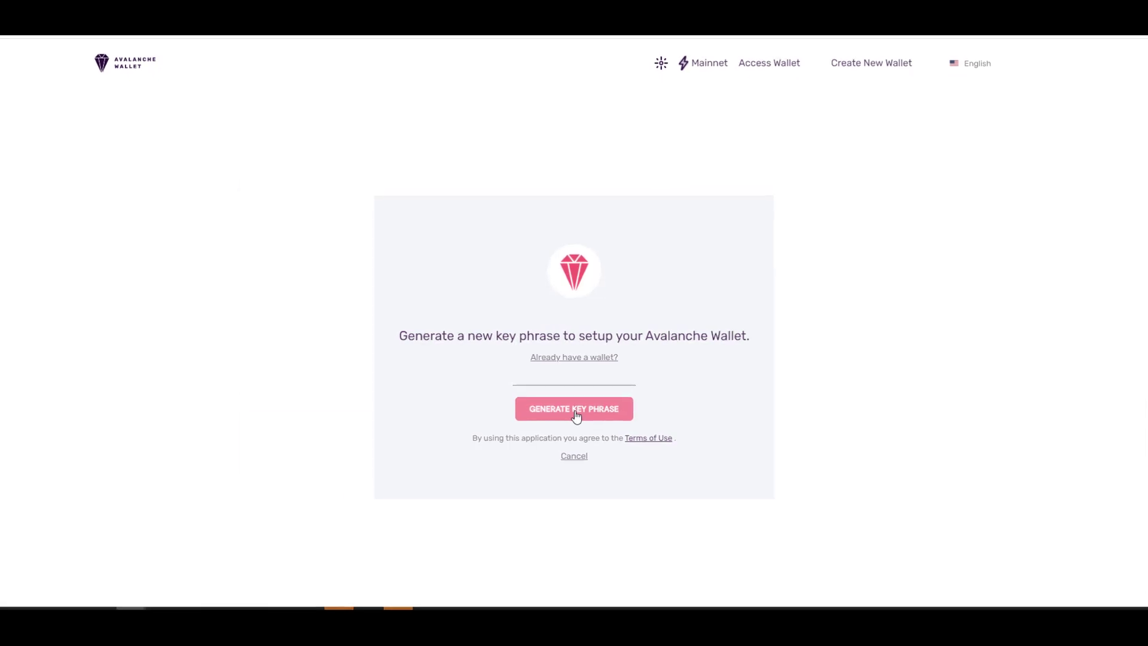
{"action": "left_click", "coordinate": [574, 408]}
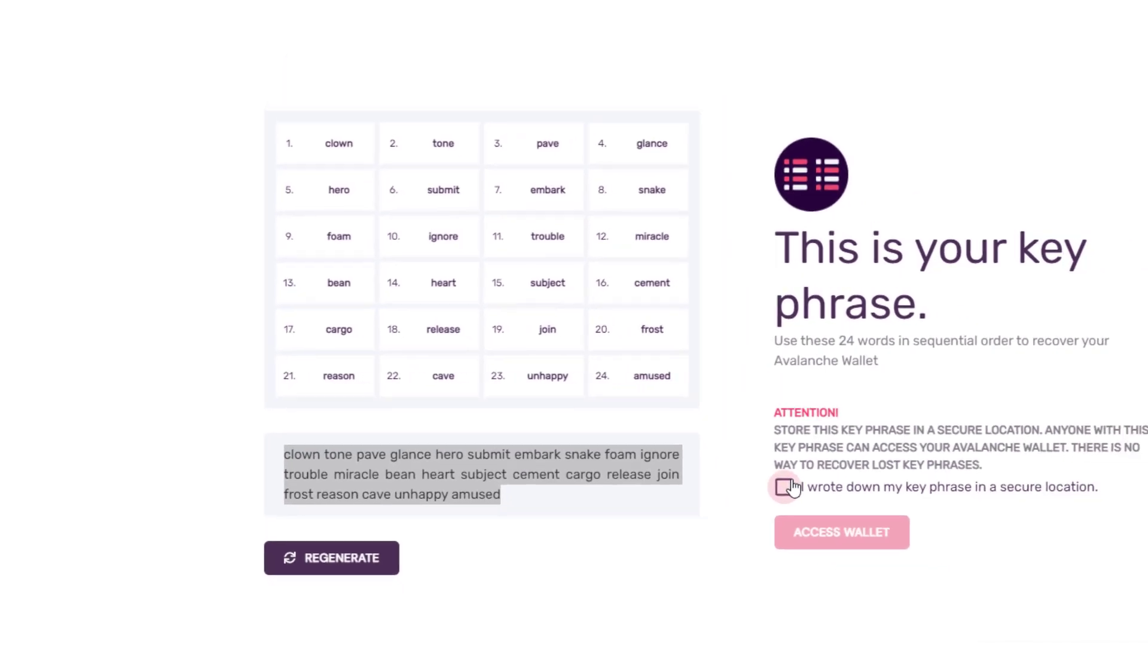
{"action": "left_click", "coordinate": [783, 486]}
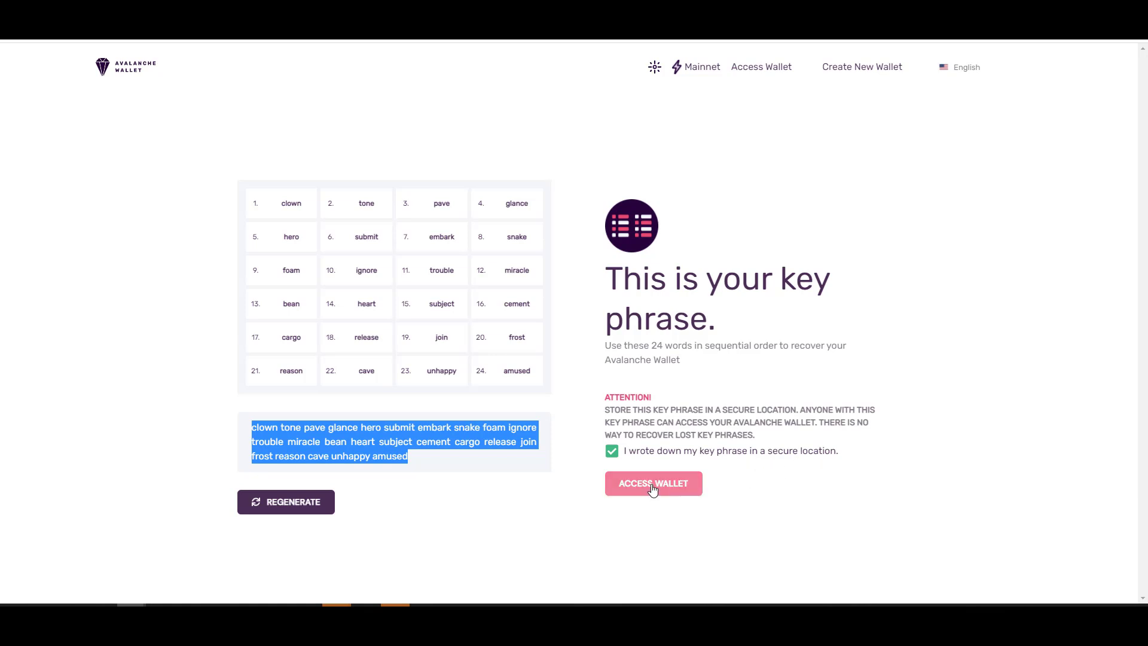
{"action": "left_click", "coordinate": [652, 483]}
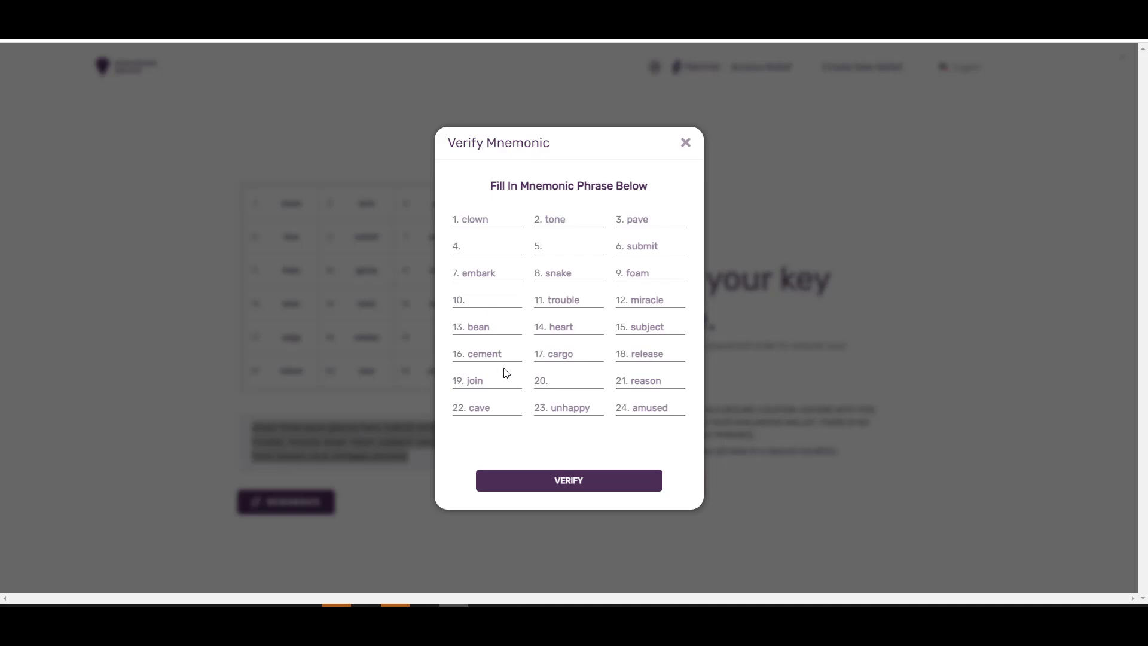
{"action": "mouse_move", "coordinate": [433, 265]}
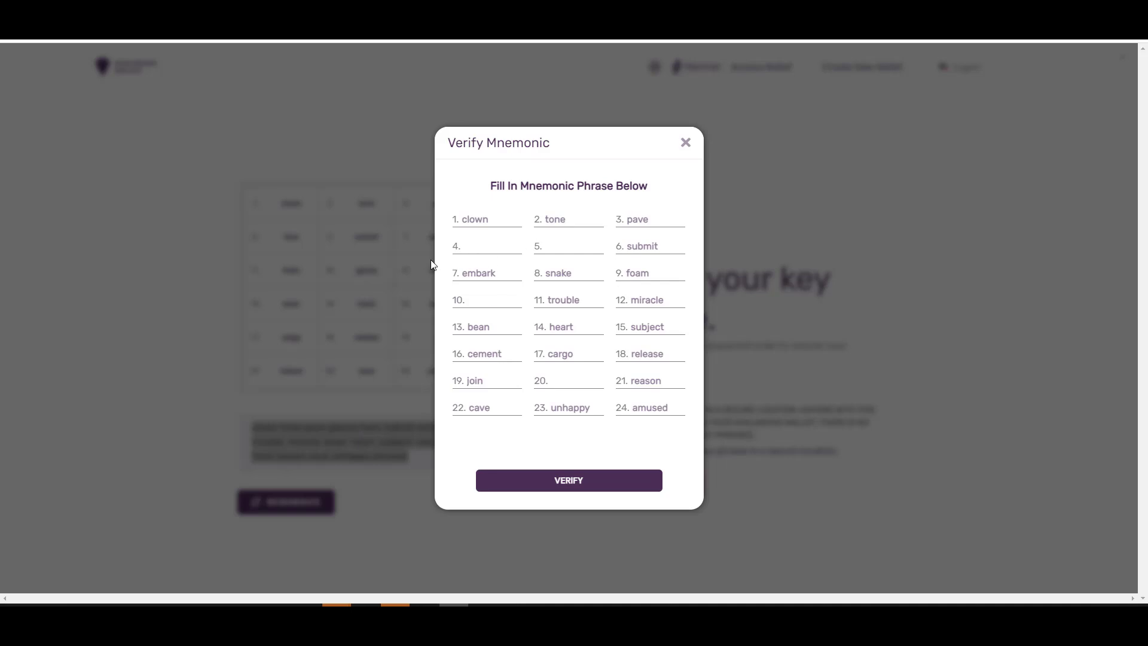
{"action": "mouse_move", "coordinate": [568, 480]}
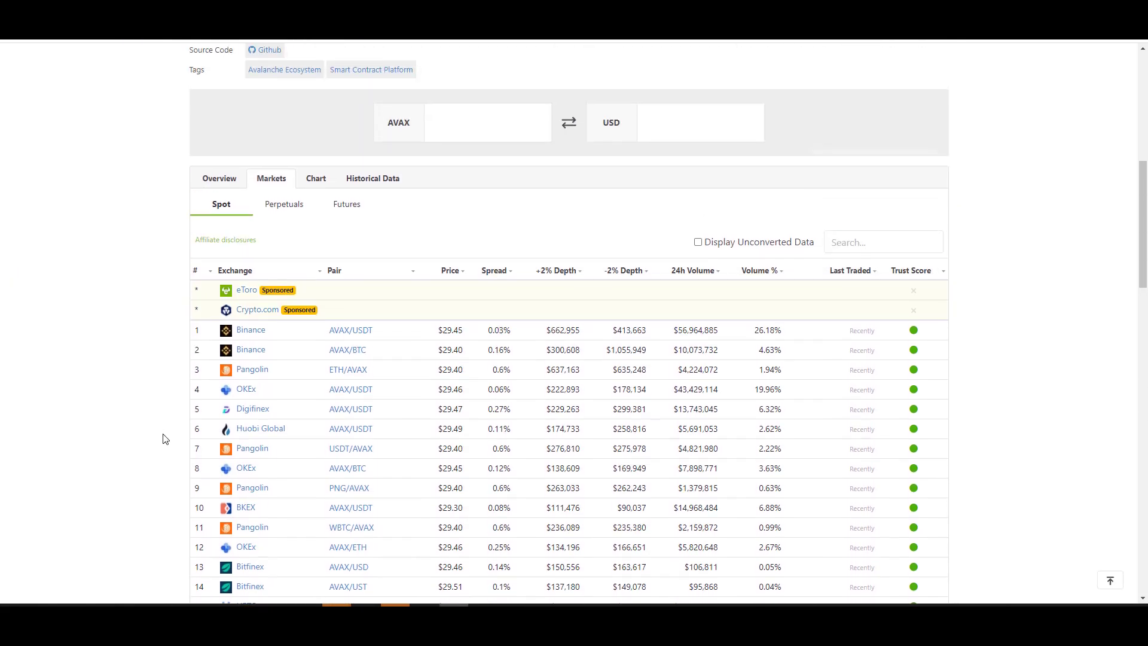
{"action": "mouse_move", "coordinate": [145, 433]}
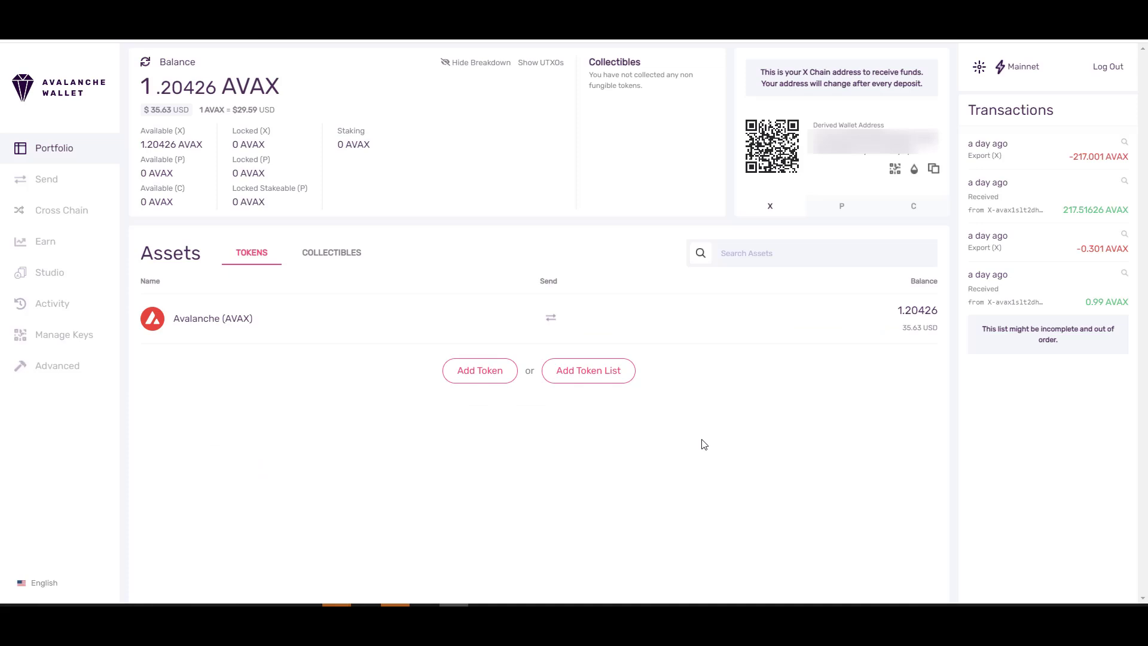
{"action": "mouse_move", "coordinate": [718, 427]}
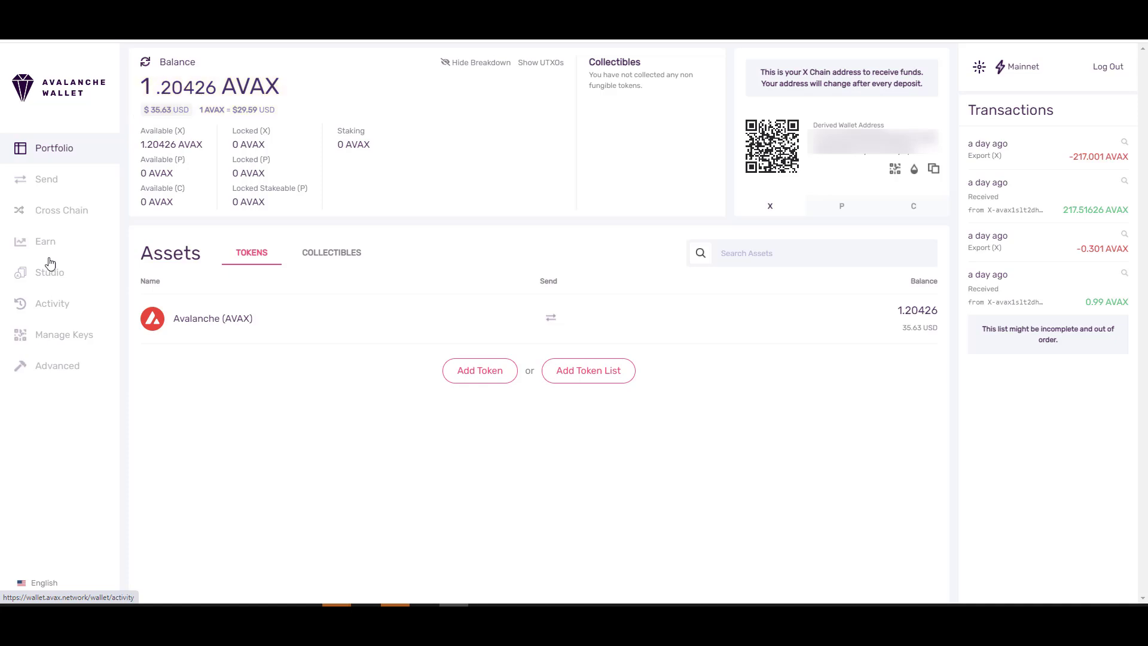
- Transfer 0.1 AVAX from the X chain to the C chain via Cross Chain
{"action": "left_click", "coordinate": [62, 210]}
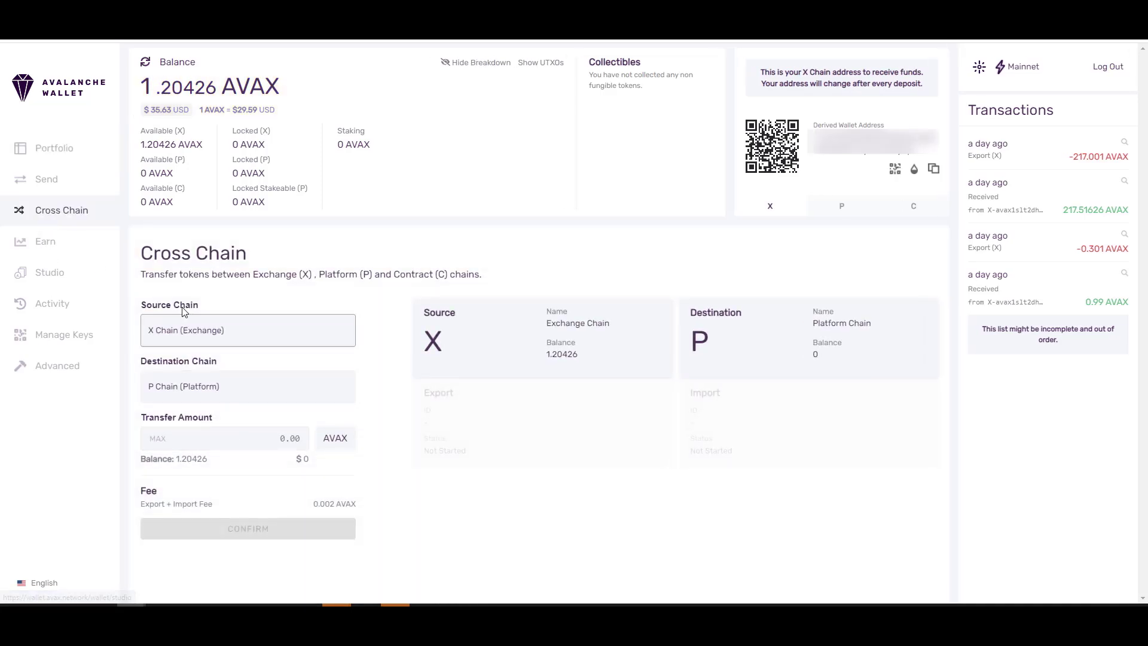
{"action": "left_click", "coordinate": [247, 386]}
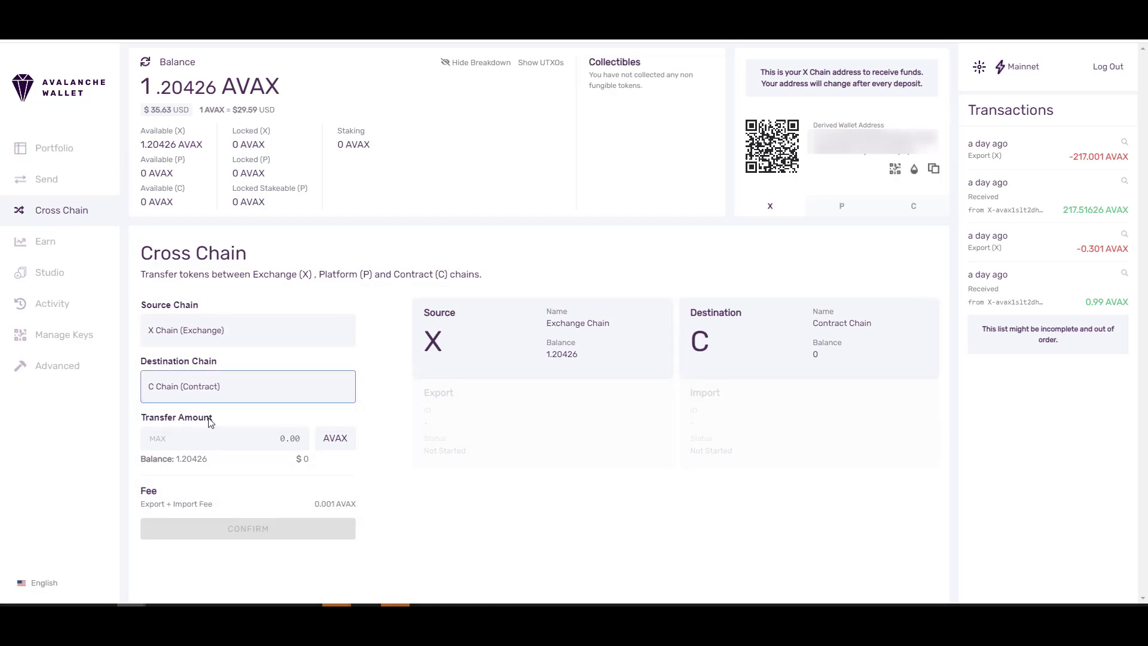
{"action": "mouse_move", "coordinate": [196, 375]}
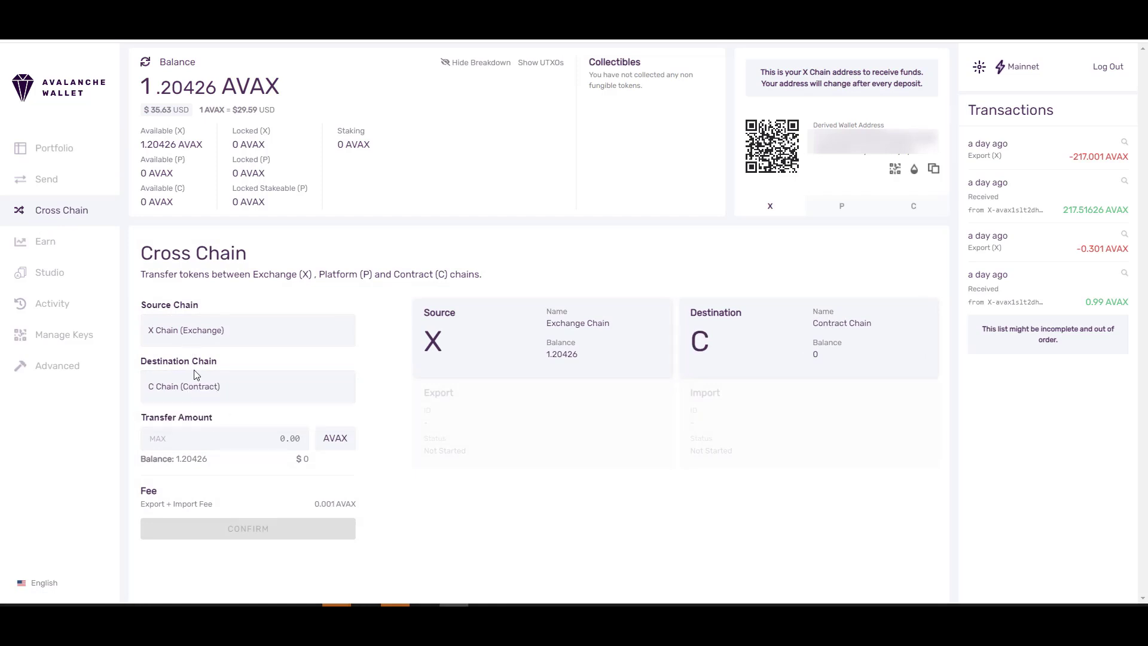
{"action": "left_click", "coordinate": [219, 438]}
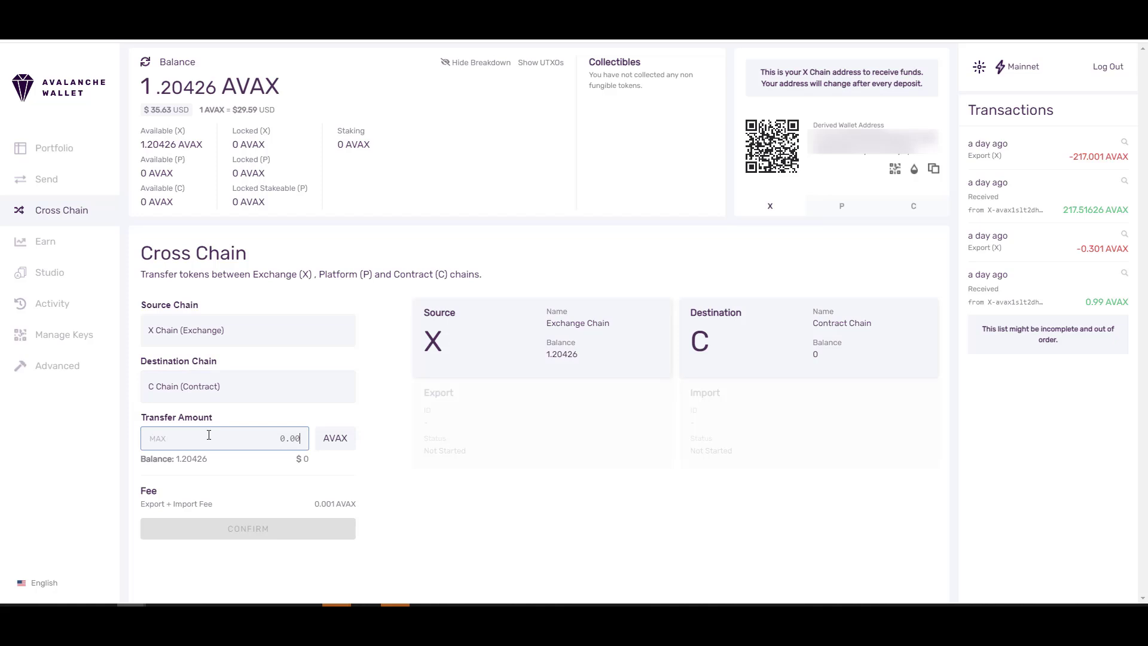
{"action": "type", "text": ".1"}
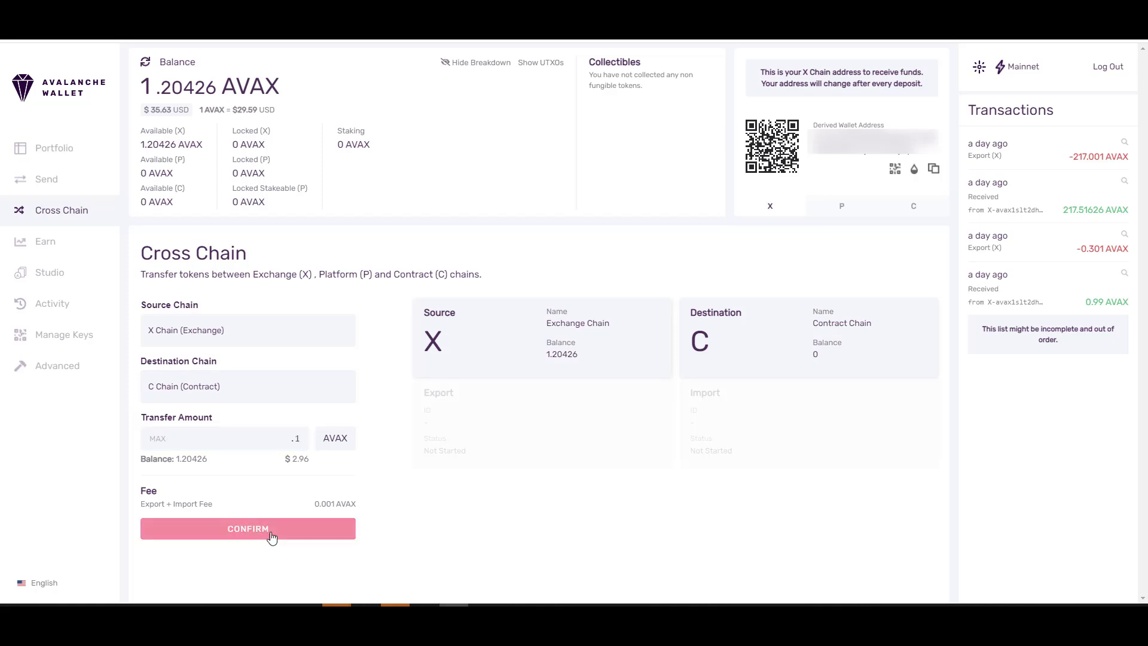
{"action": "left_click", "coordinate": [247, 528]}
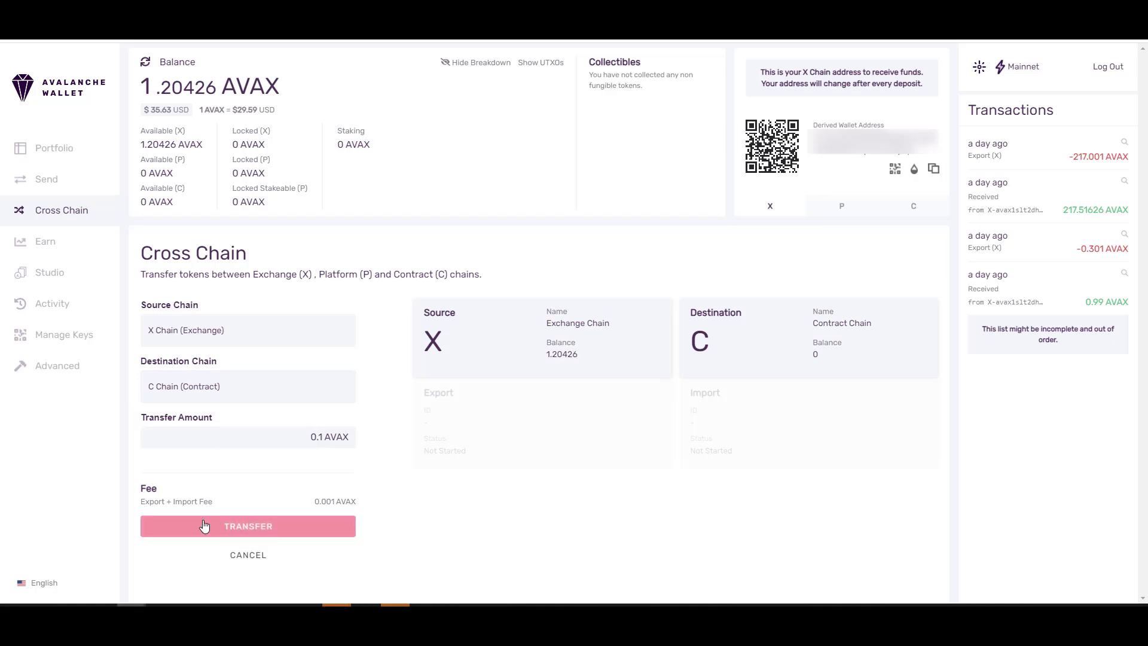
{"action": "left_click", "coordinate": [247, 526]}
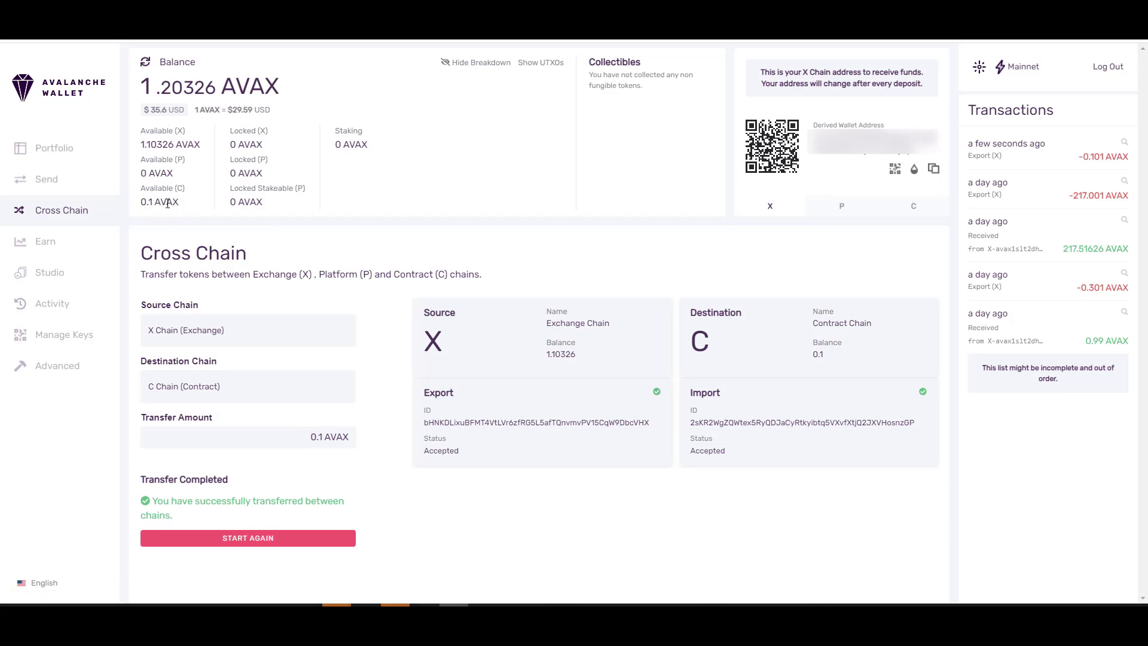
{"action": "mouse_move", "coordinate": [72, 183]}
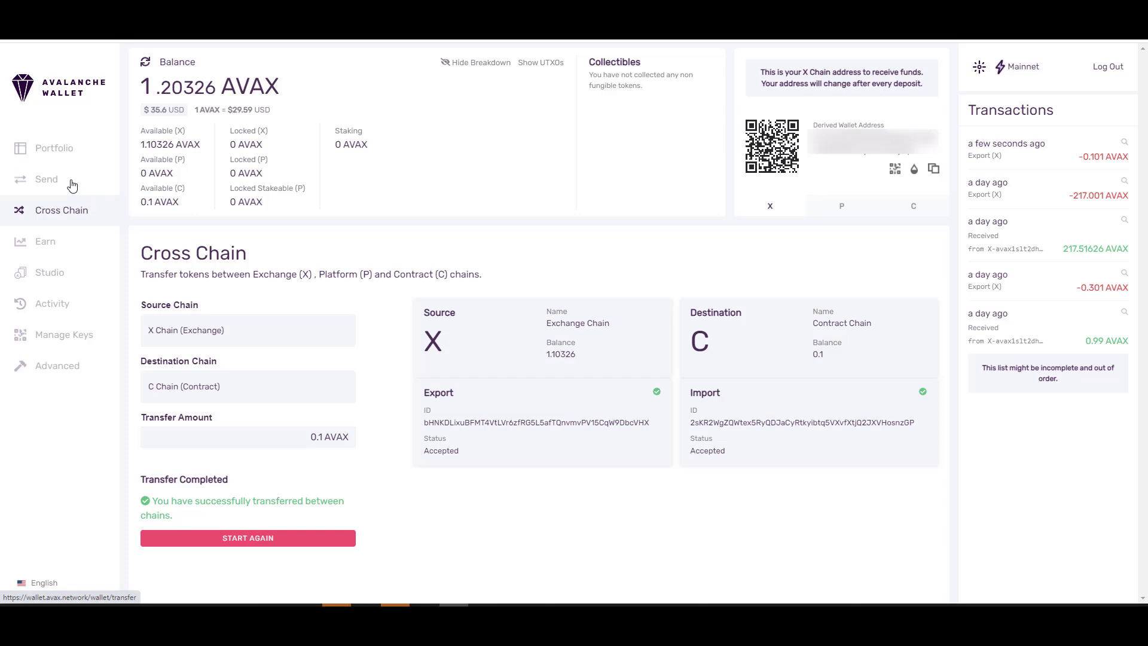
- Send 0.05 AVAX from the C chain to the copied MetaMask account address
{"action": "left_click", "coordinate": [46, 179]}
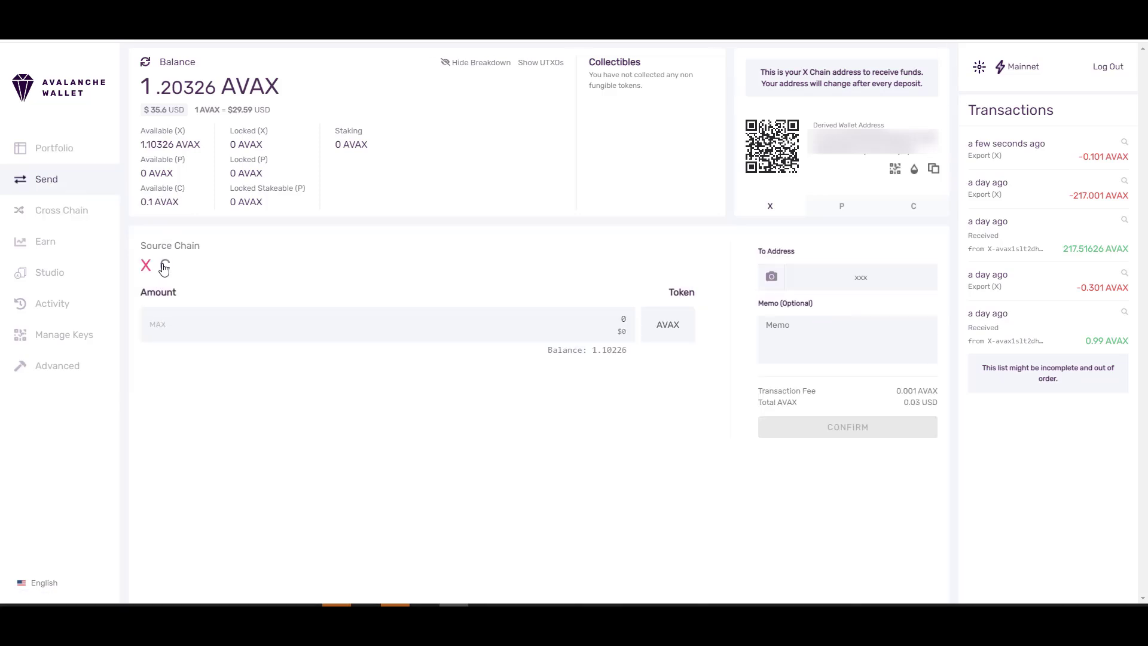
{"action": "left_click", "coordinate": [164, 265]}
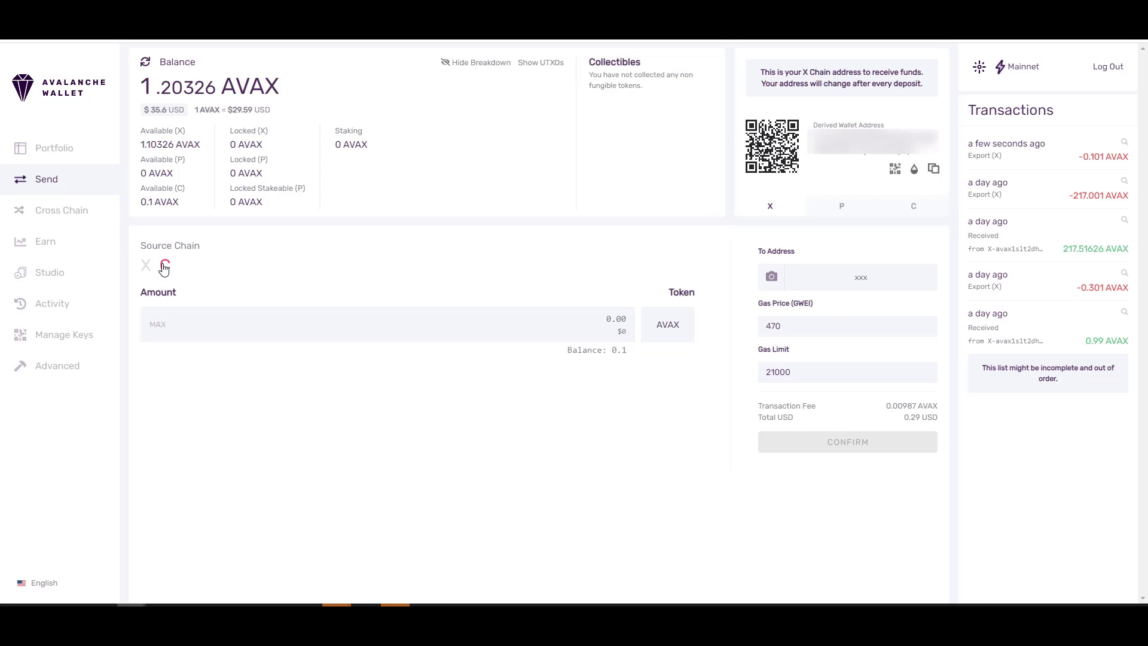
{"action": "left_click", "coordinate": [164, 265]}
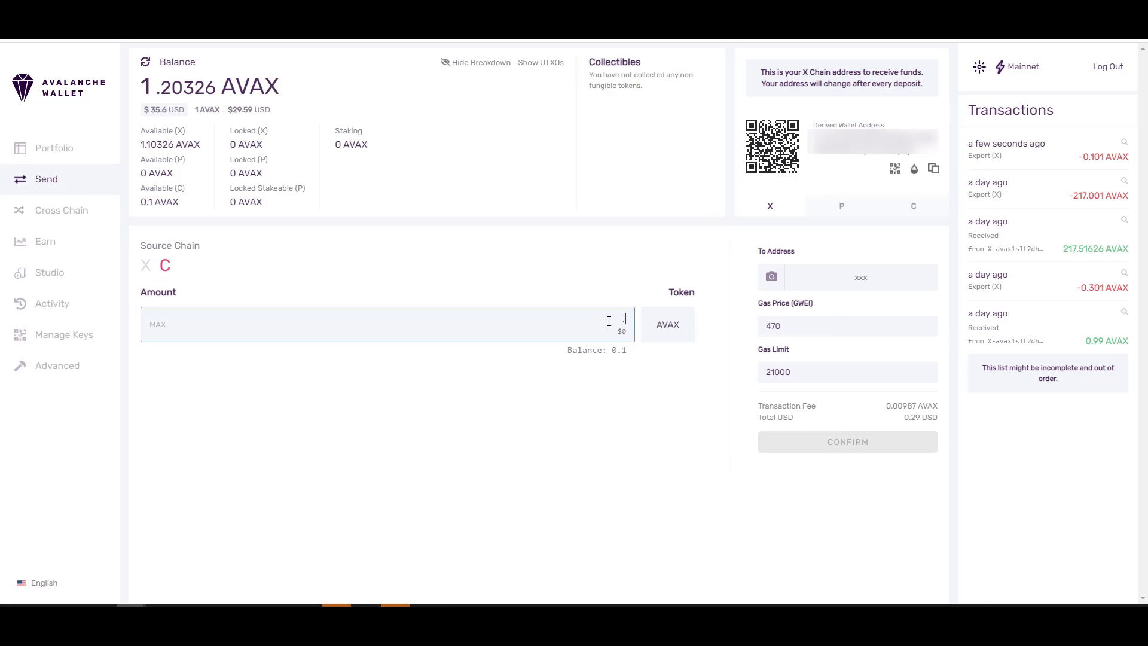
{"action": "type", "text": ".05"}
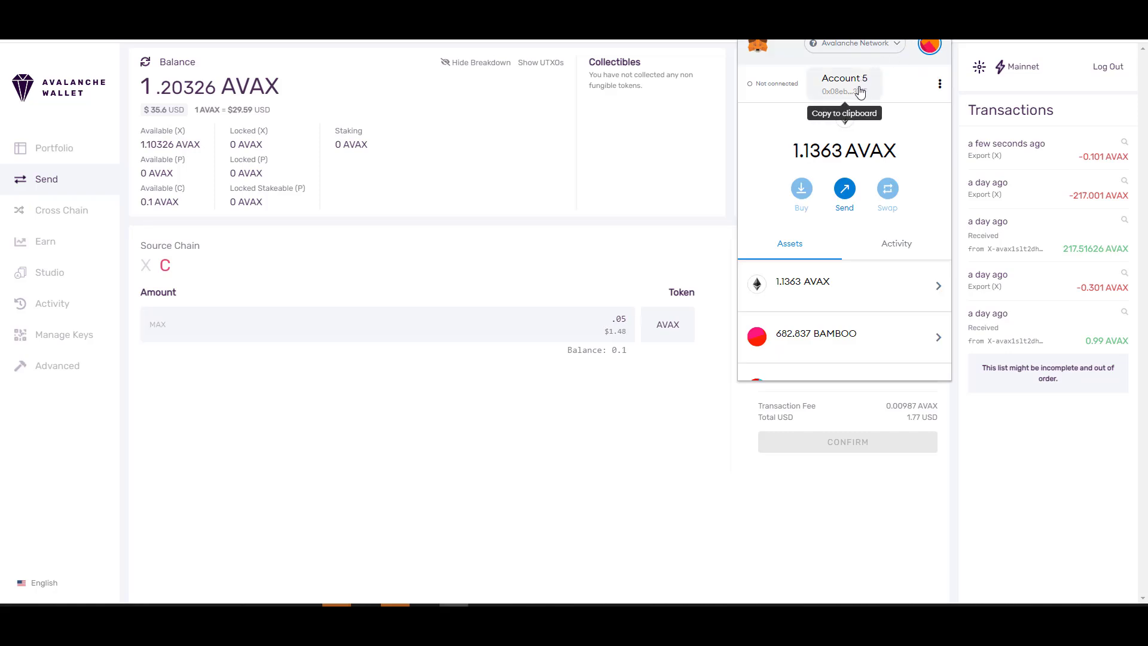
{"action": "left_click", "coordinate": [844, 86]}
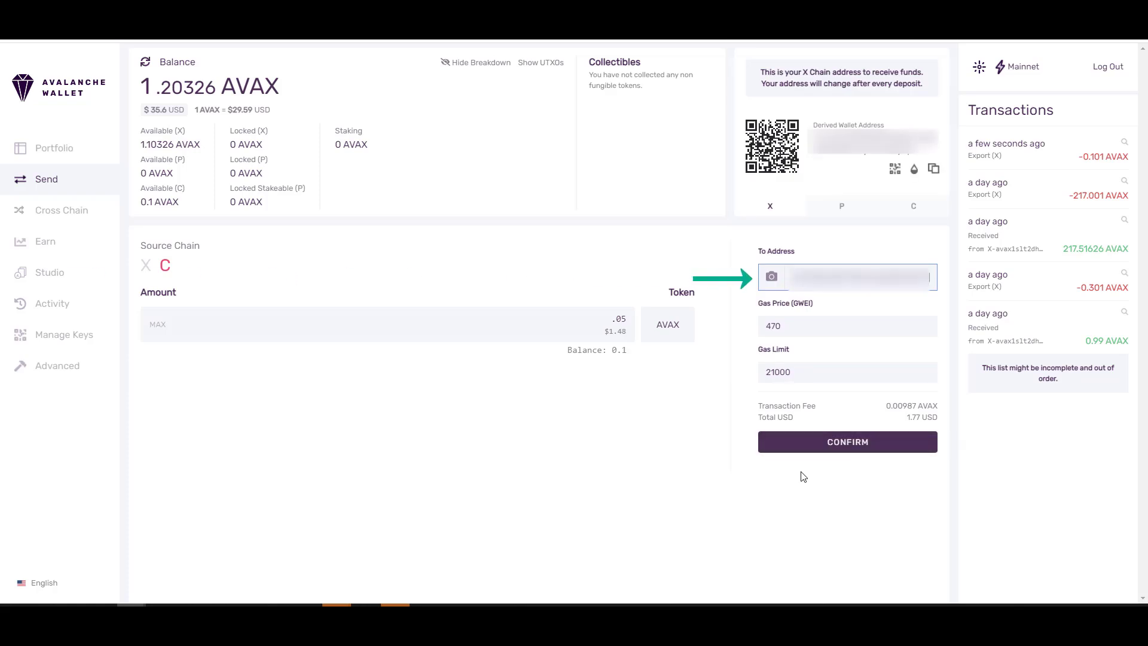
{"action": "left_click", "coordinate": [847, 442]}
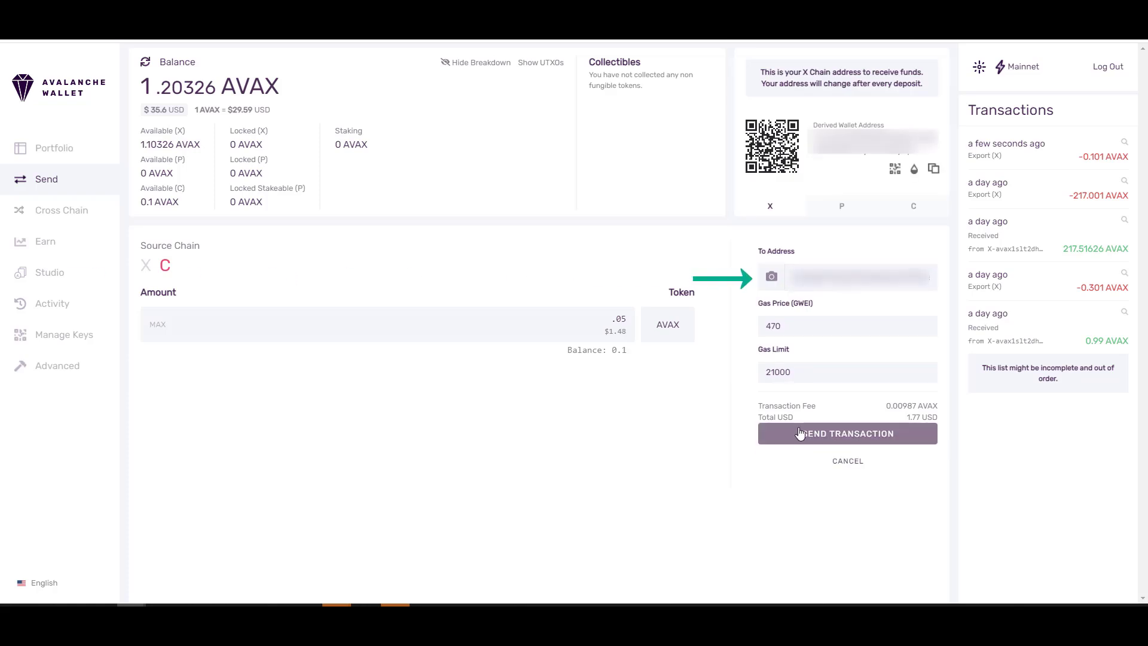
{"action": "left_click", "coordinate": [847, 433]}
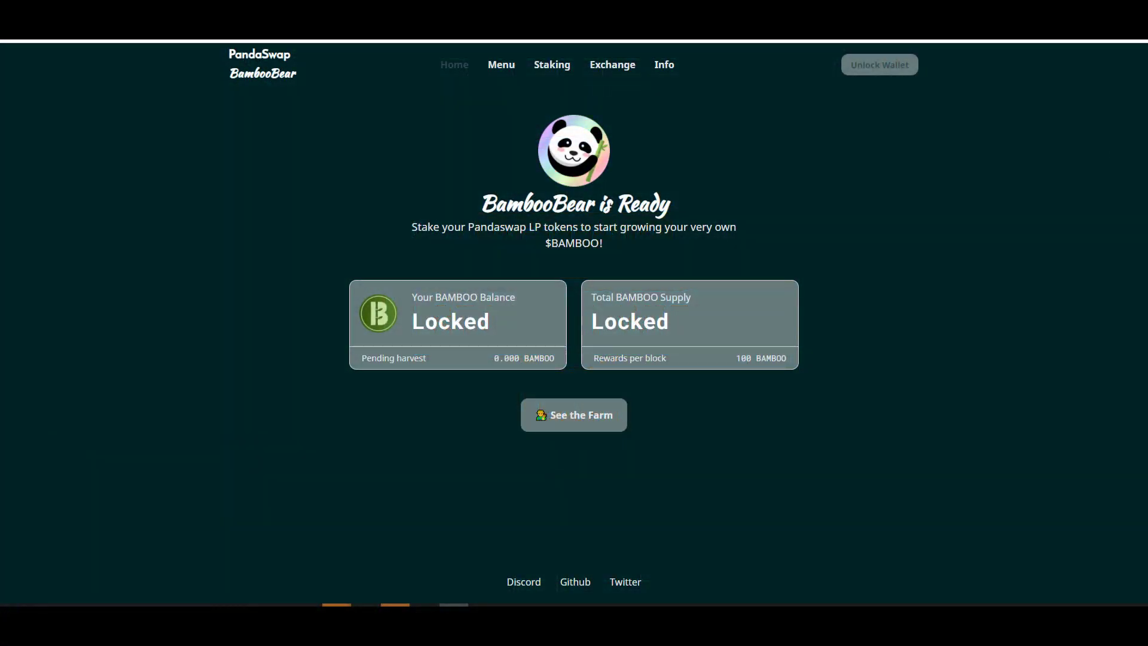
- Open See the Farm on BambooBear and scroll through the farm cards
{"action": "left_click", "coordinate": [573, 415]}
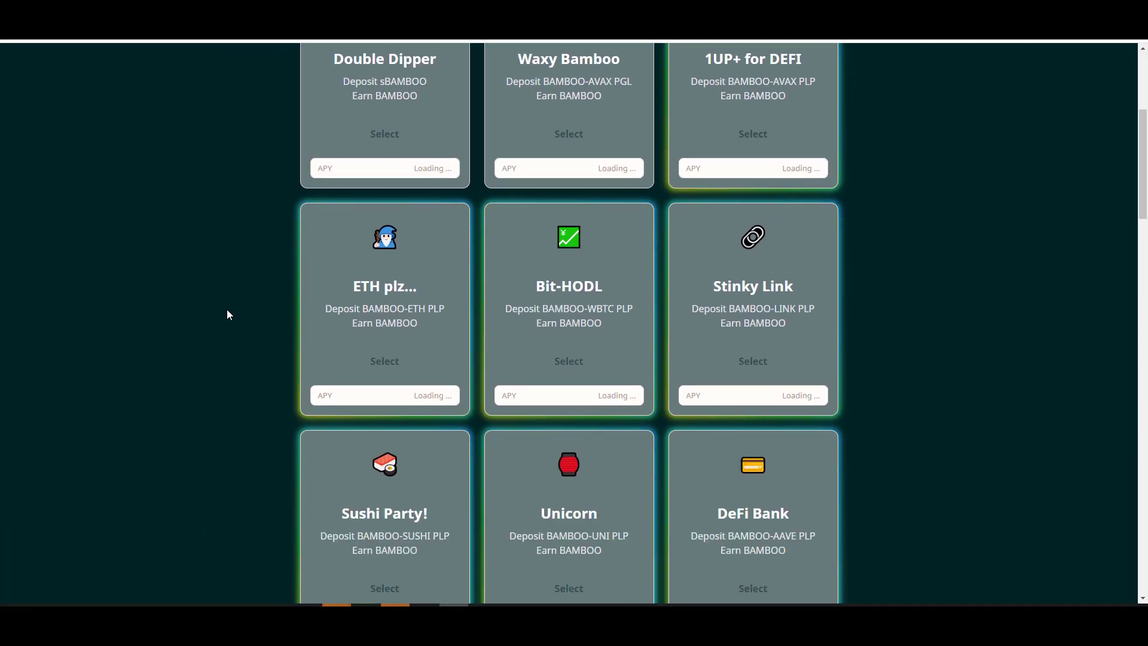
{"action": "scroll", "scroll_direction": "down", "scroll_amount": 3}
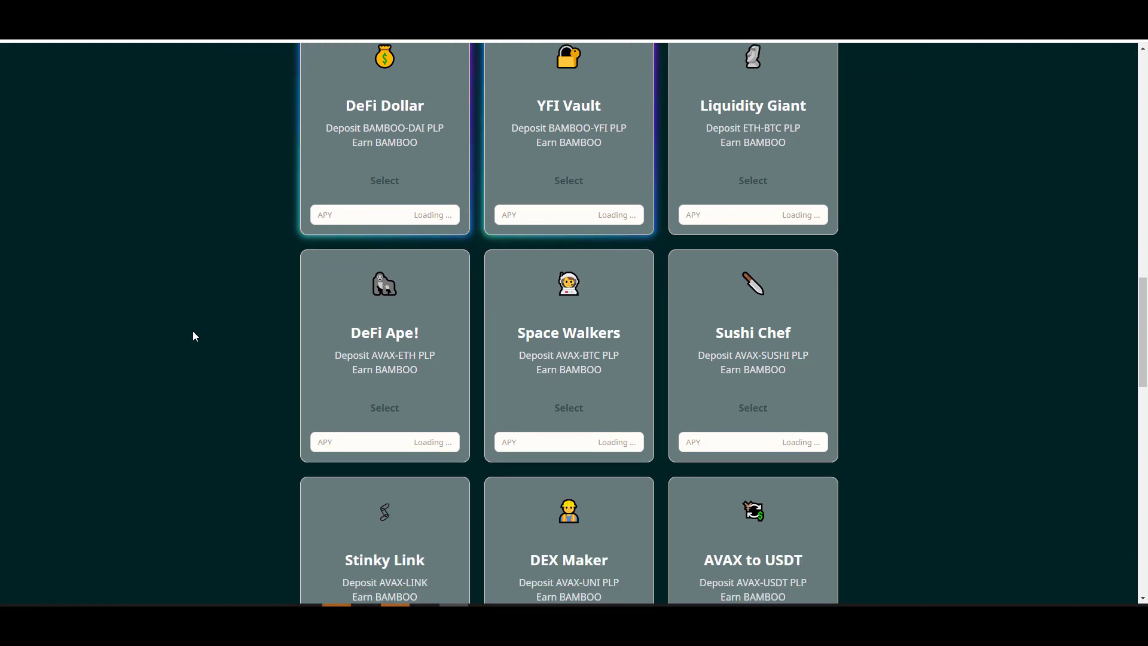
{"action": "scroll", "scroll_direction": "down", "scroll_amount": 3}
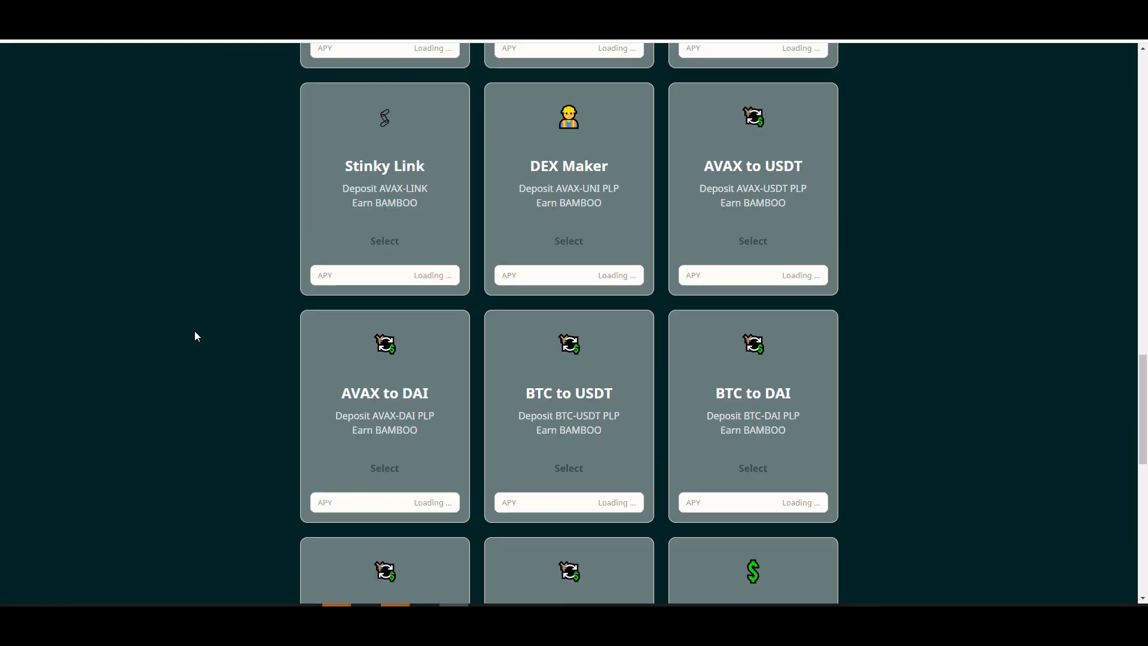
{"action": "scroll", "scroll_direction": "down", "scroll_amount": 3}
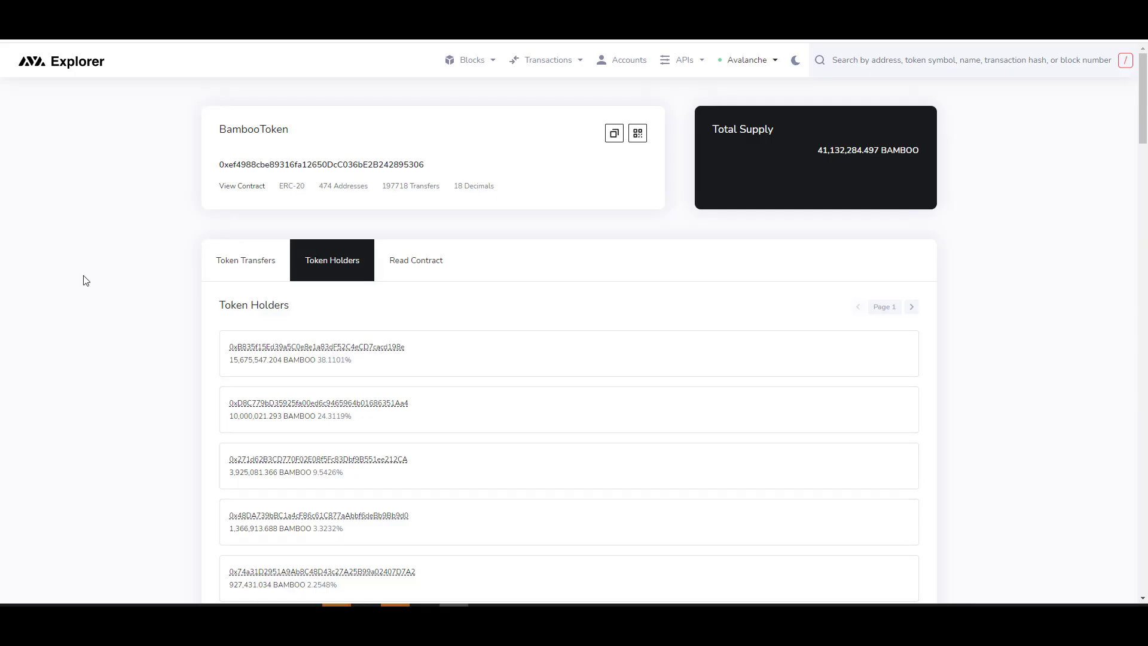
- Scroll through the BambooToken Token Holders list in Avalanche Explorer
{"action": "scroll", "scroll_direction": "down", "scroll_amount": 3}
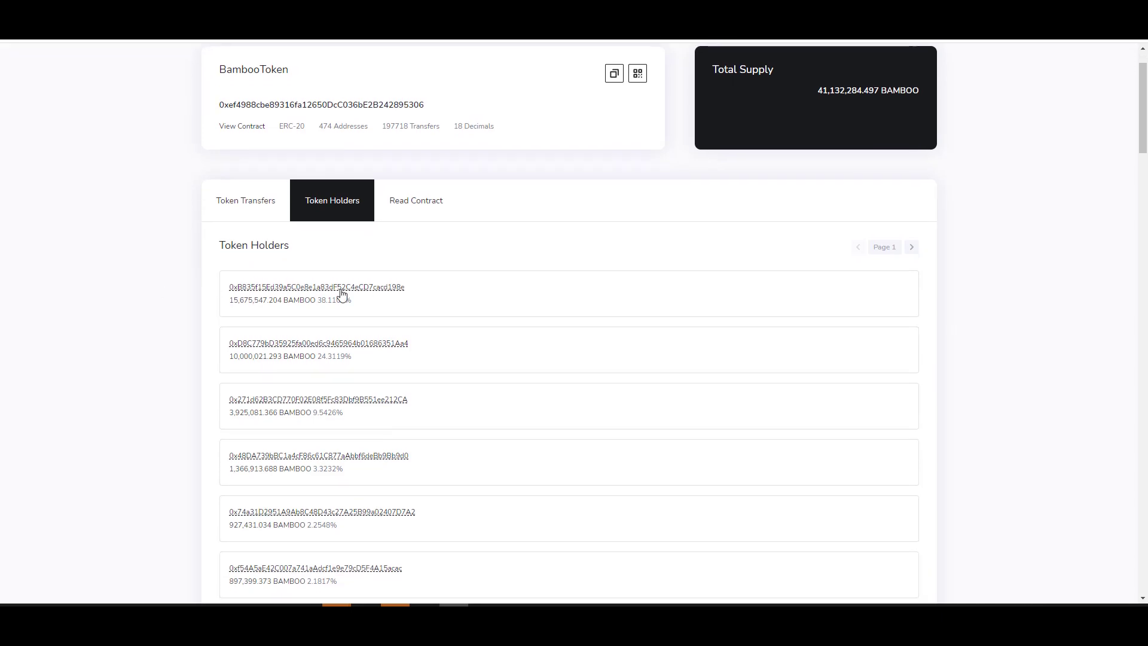
{"action": "scroll", "scroll_direction": "down", "scroll_amount": 3}
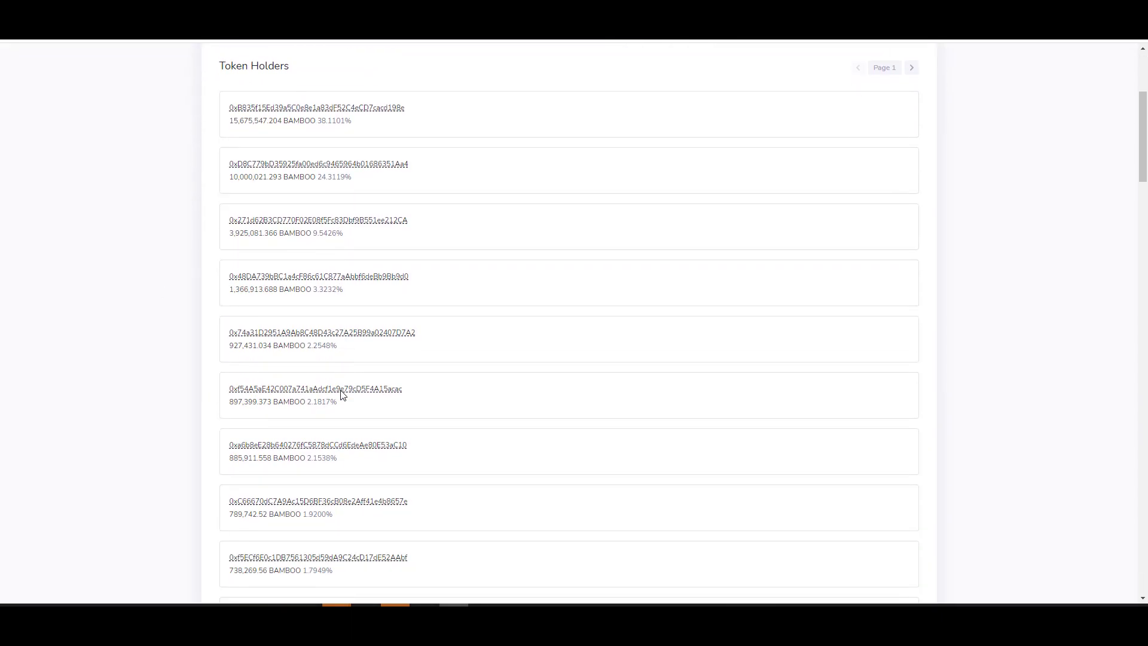
{"action": "scroll", "scroll_direction": "down", "scroll_amount": 3}
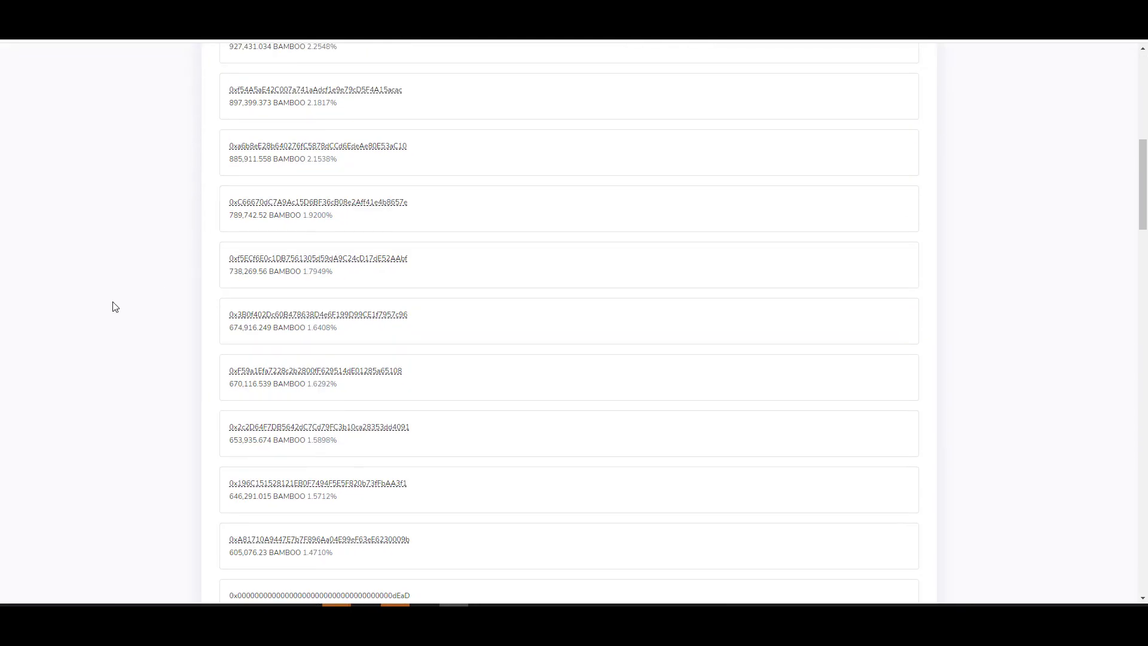
{"action": "scroll", "scroll_direction": "down", "scroll_amount": 3}
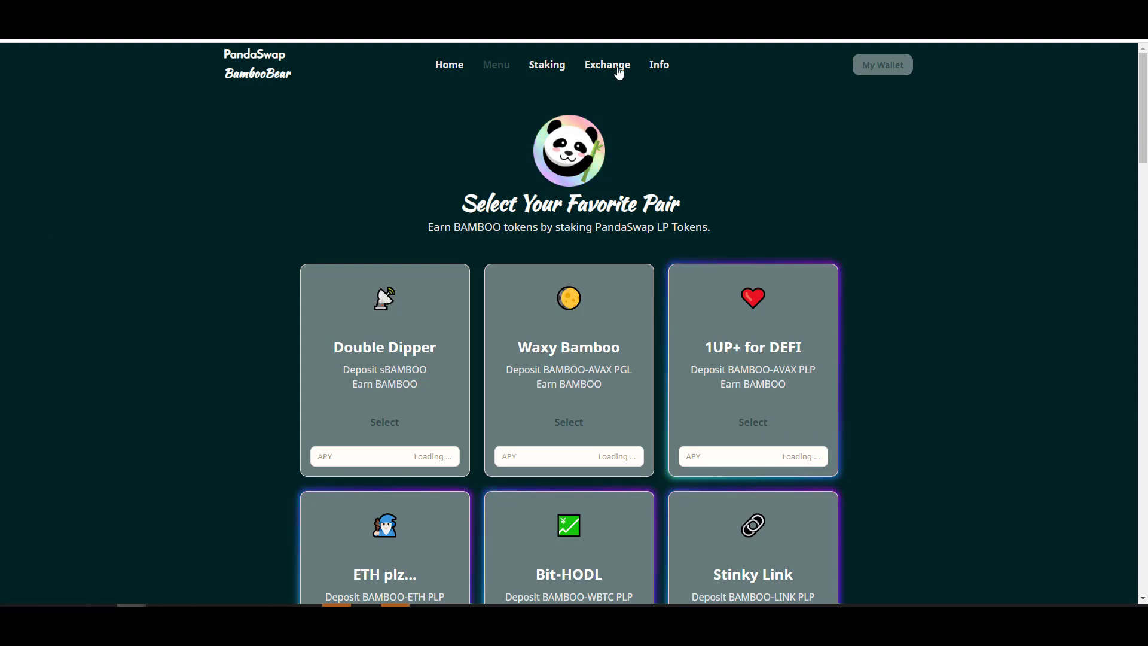
- Preview a 5 AVAX to BAMBOO swap quote (about 3740 BAMBOO), then open Pool
{"action": "left_click", "coordinate": [606, 65]}
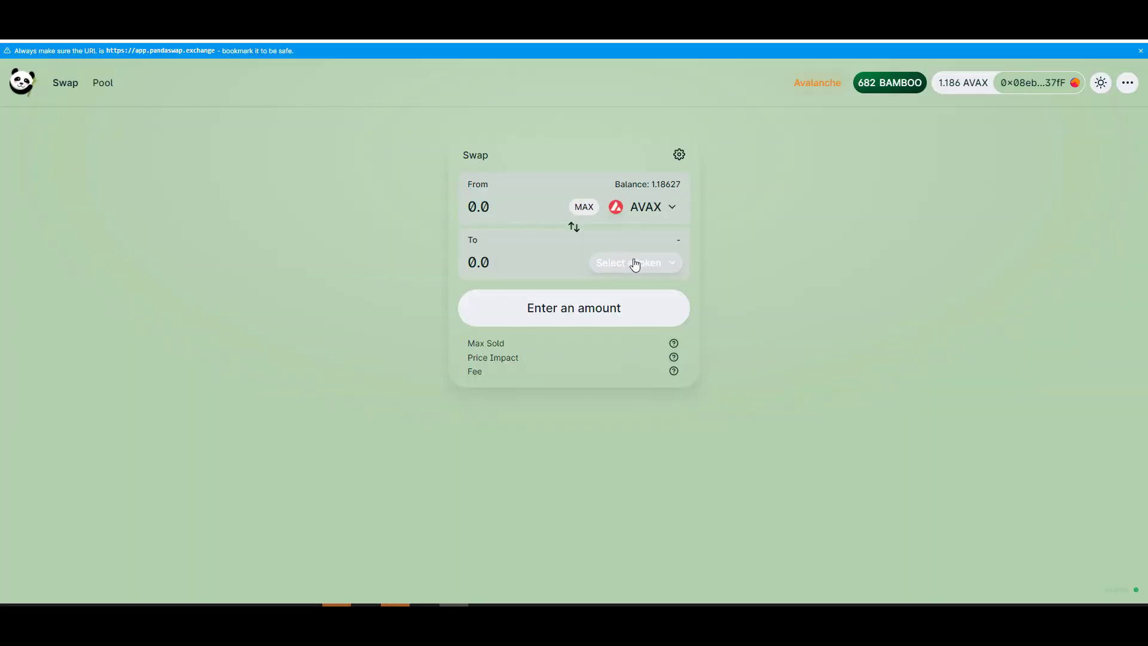
{"action": "left_click", "coordinate": [635, 264]}
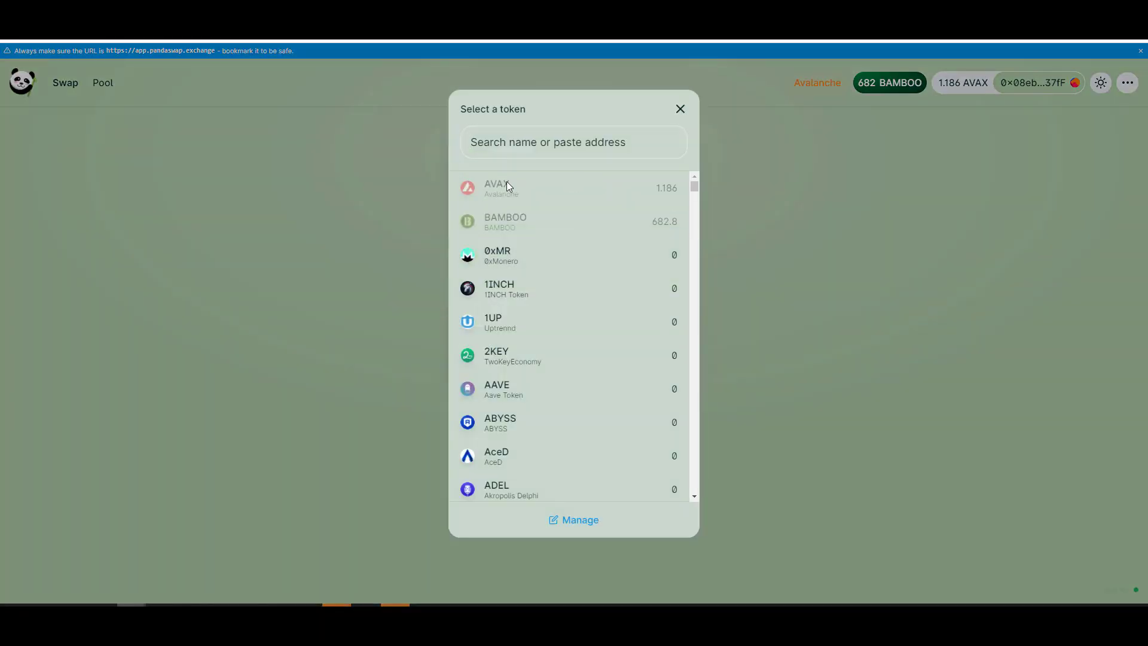
{"action": "mouse_move", "coordinate": [554, 229]}
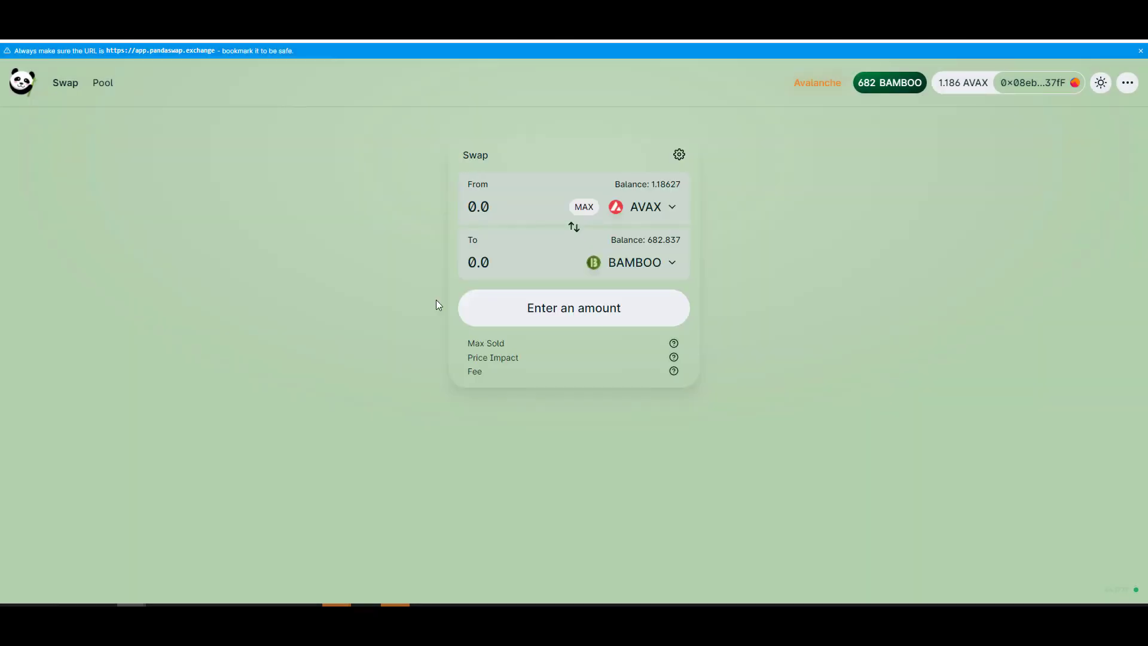
{"action": "left_click", "coordinate": [479, 206]}
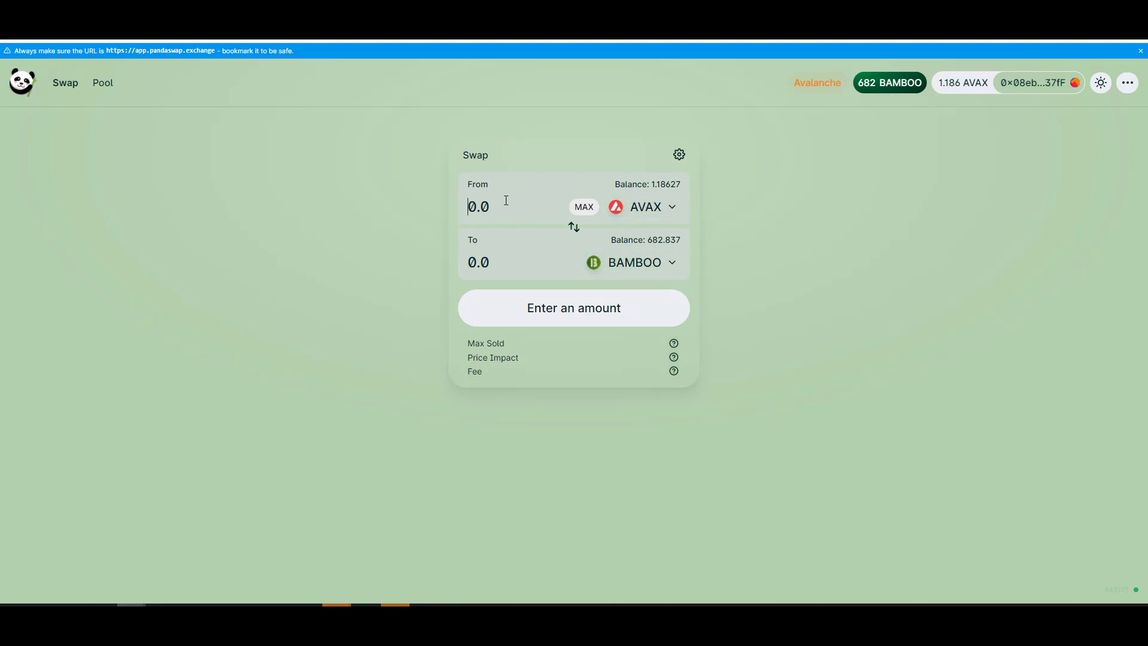
{"action": "type", "text": "5"}
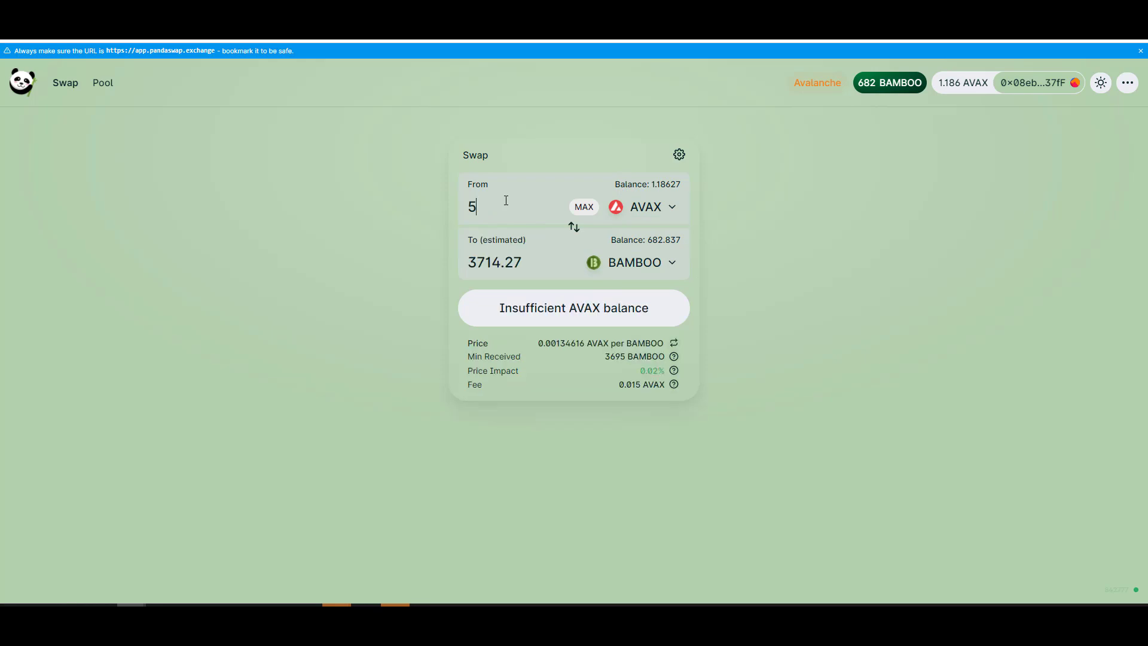
{"action": "mouse_move", "coordinate": [683, 202]}
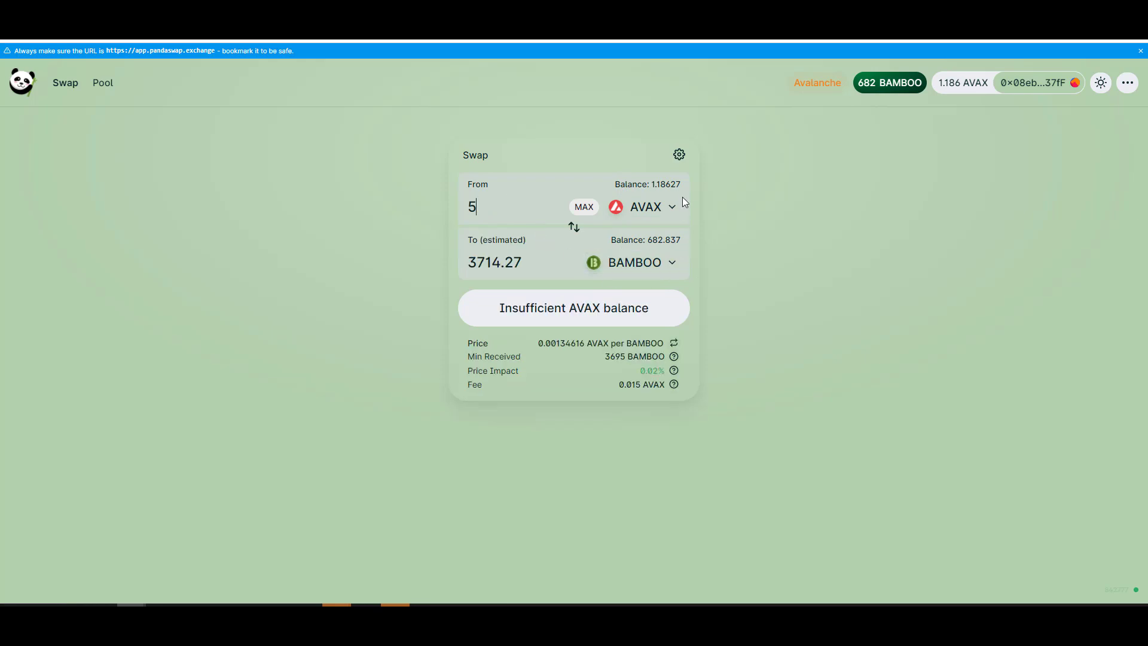
{"action": "mouse_move", "coordinate": [682, 183]}
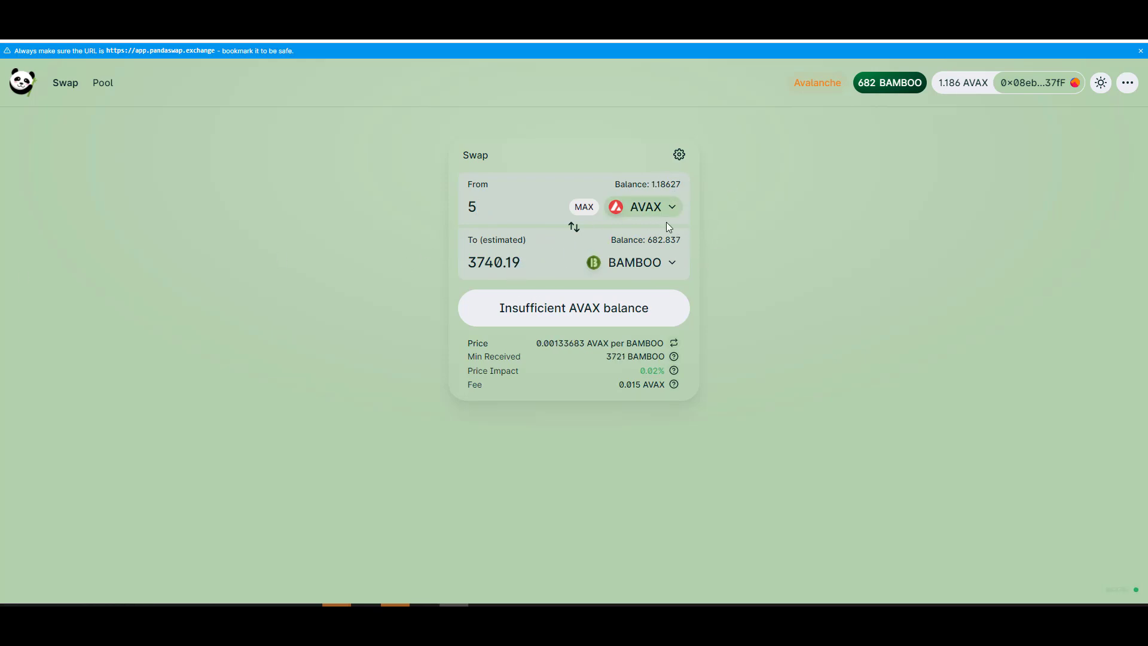
{"action": "mouse_move", "coordinate": [102, 83]}
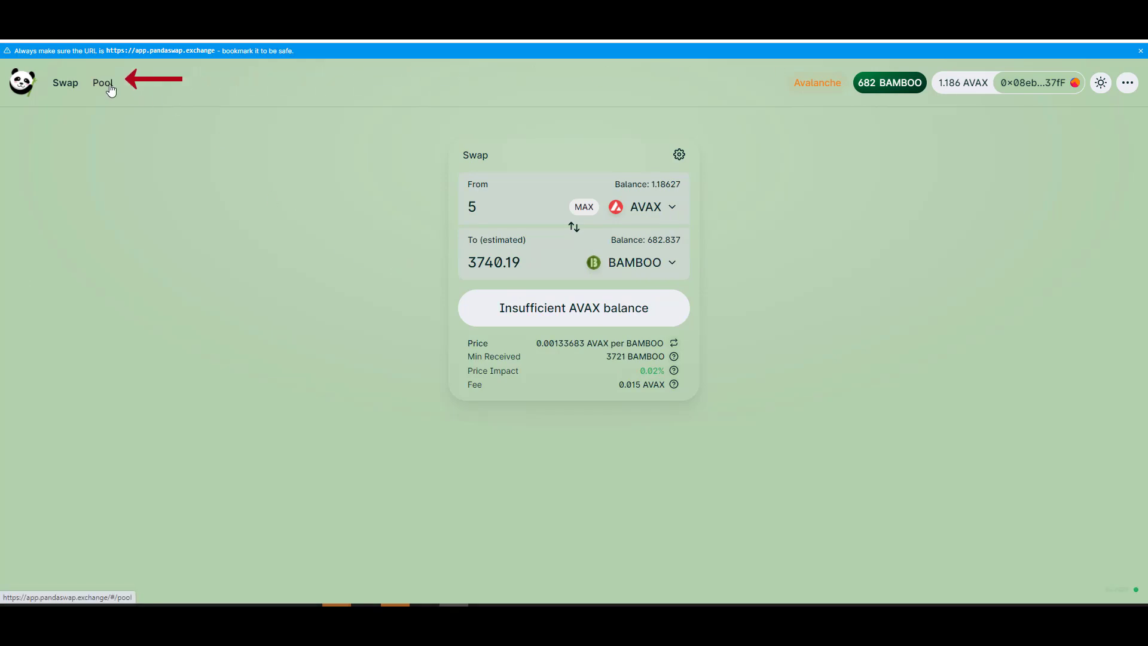
{"action": "left_click", "coordinate": [102, 83]}
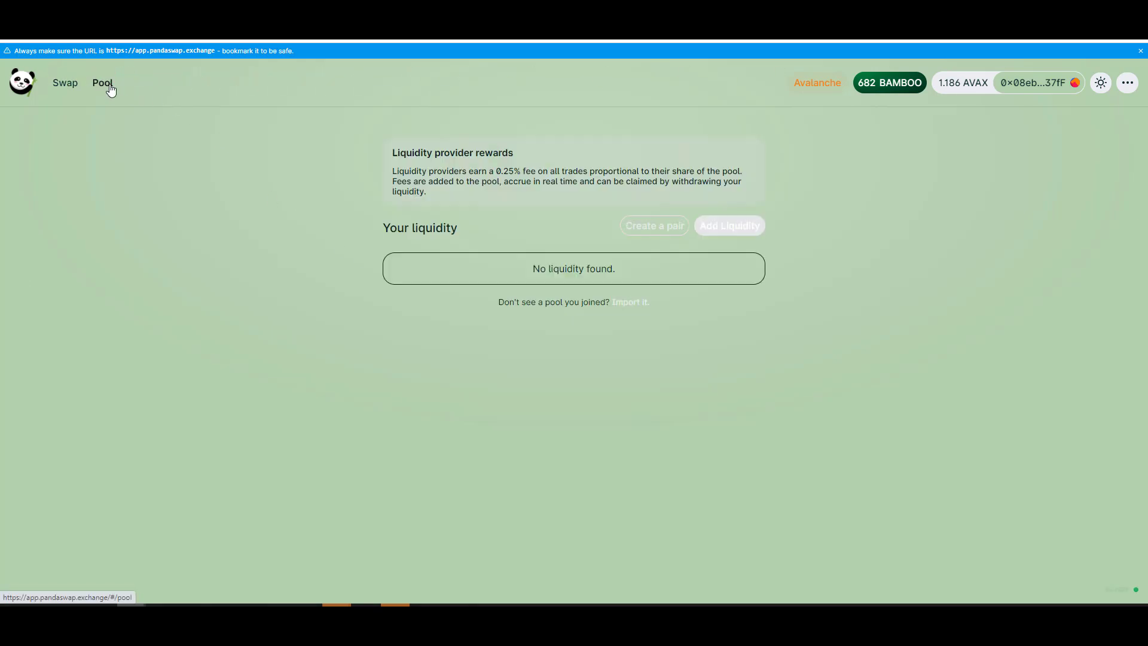
- Start Add Liquidity and select BAMBOO as the token paired with AVAX
{"action": "left_click", "coordinate": [728, 224]}
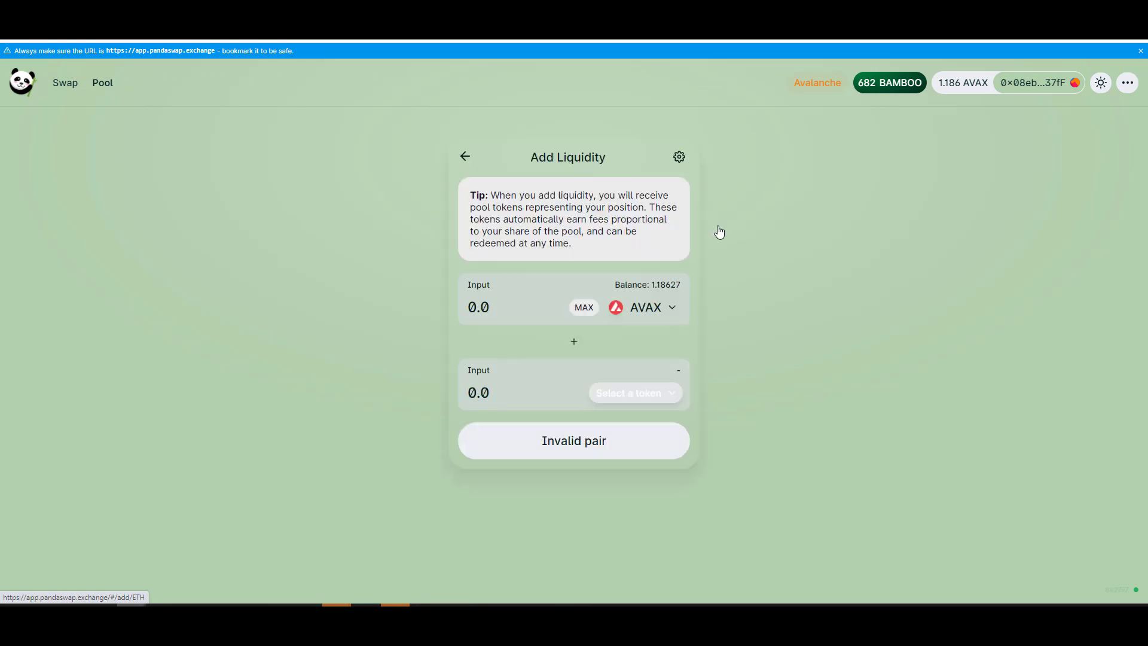
{"action": "left_click", "coordinate": [634, 392]}
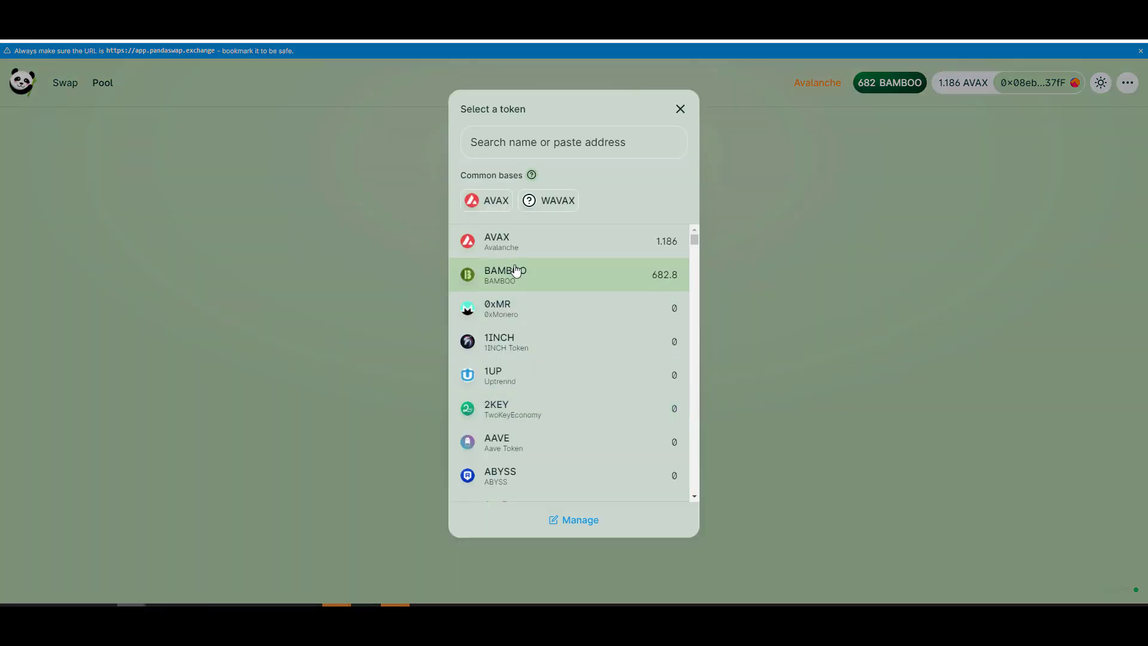
{"action": "left_click", "coordinate": [506, 275]}
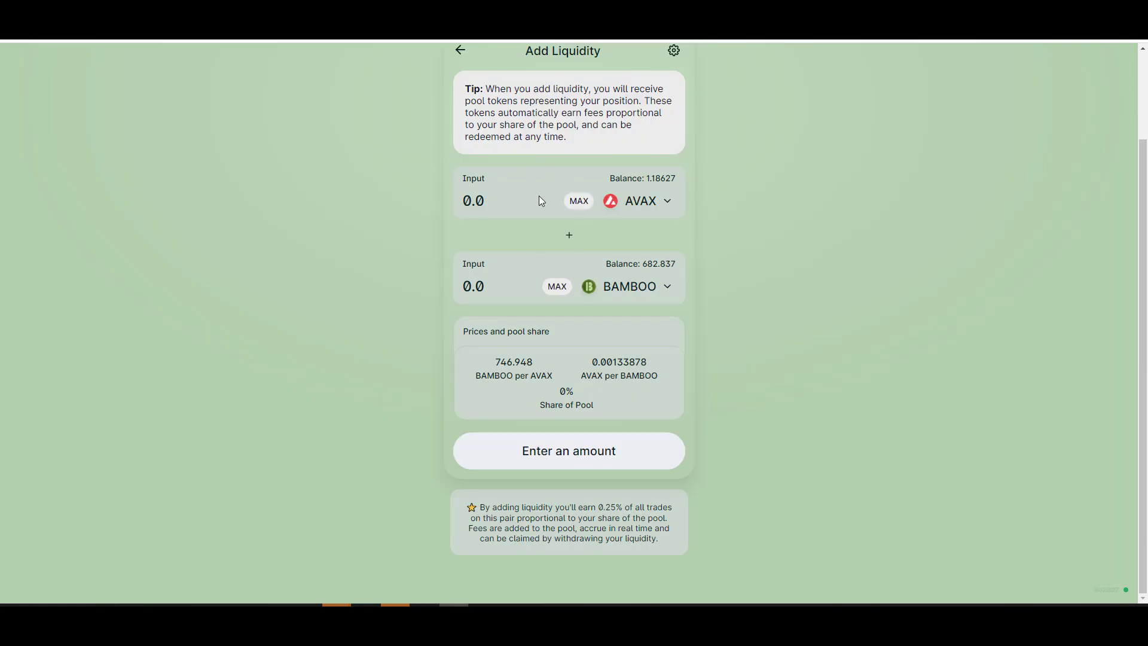
{"action": "mouse_move", "coordinate": [559, 425]}
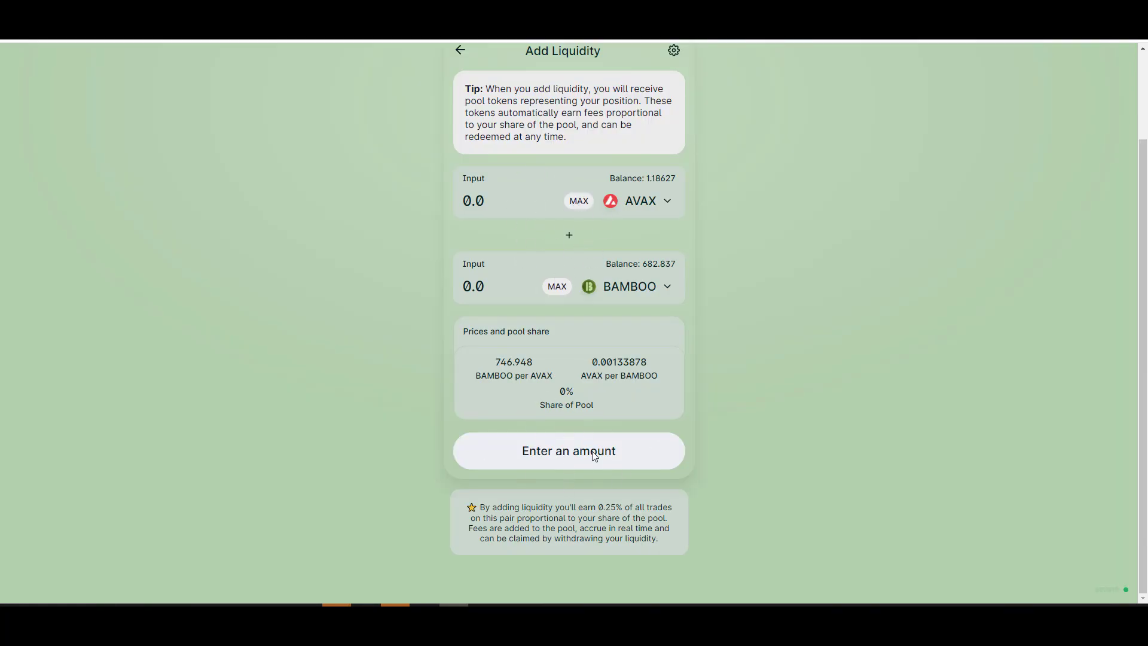
{"action": "mouse_move", "coordinate": [584, 355]}
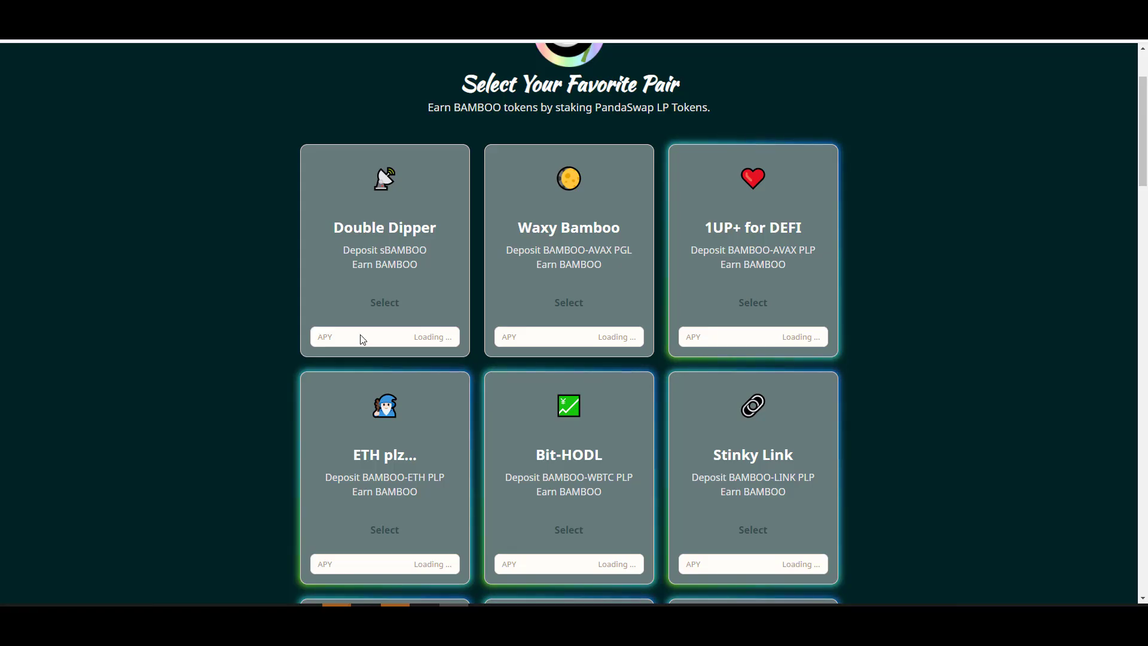
{"action": "mouse_move", "coordinate": [684, 307]}
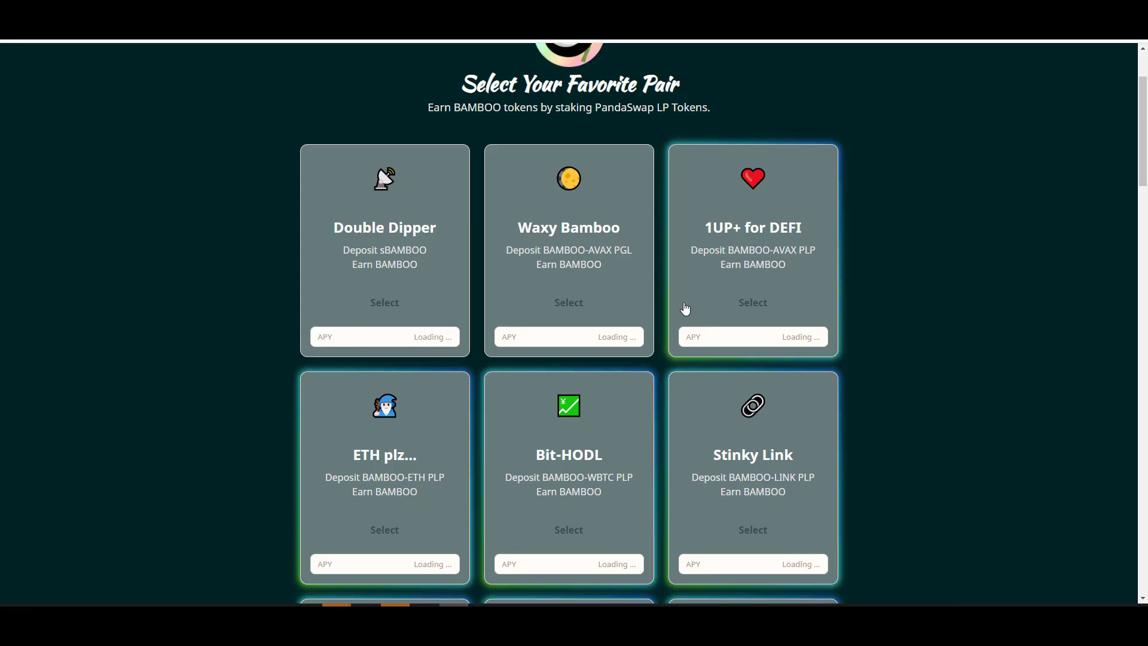
{"action": "mouse_move", "coordinate": [754, 264]}
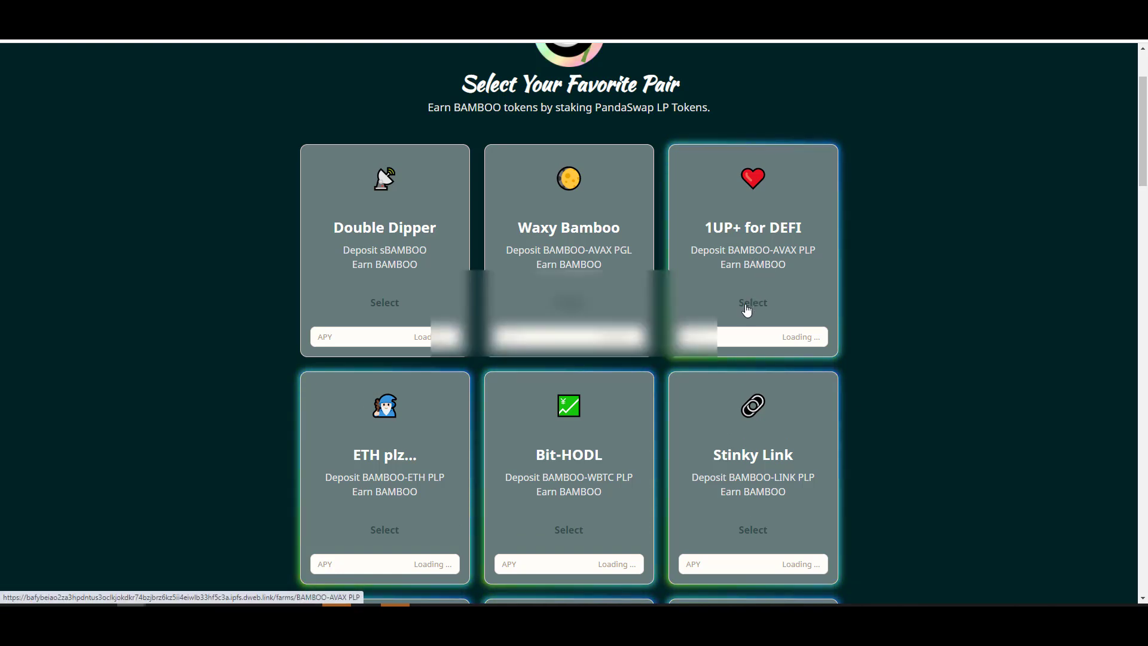
- Open the 1UP+ for DEFI farm and confirm a BAMBOO-AVAX PLP token deposit
{"action": "left_click", "coordinate": [751, 302]}
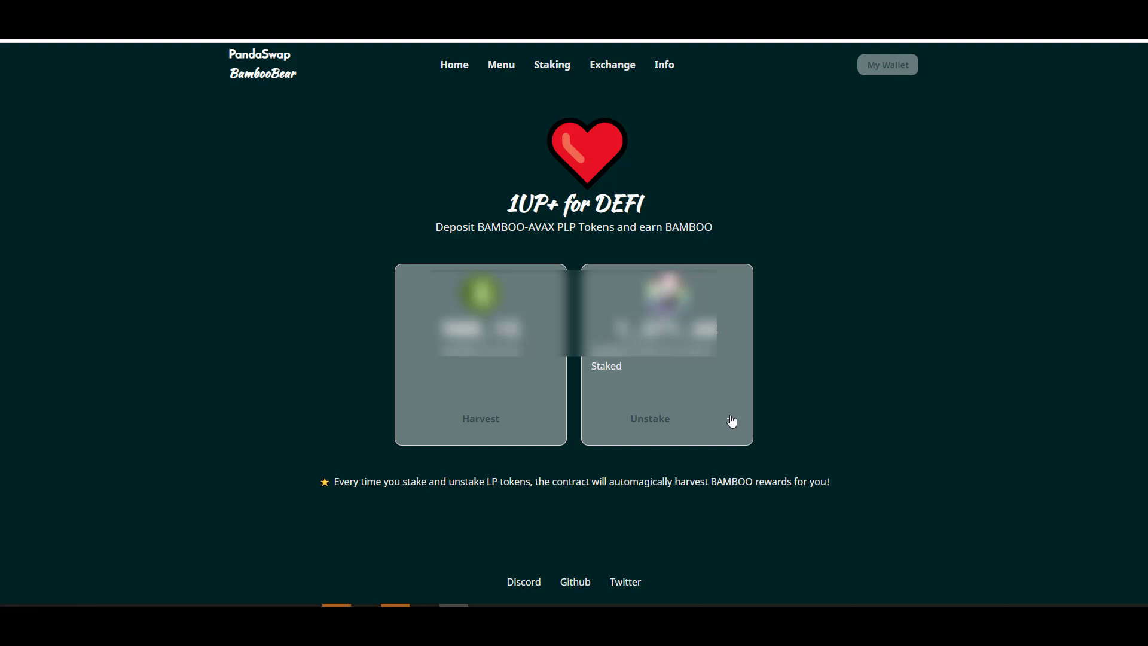
{"action": "left_click", "coordinate": [730, 417]}
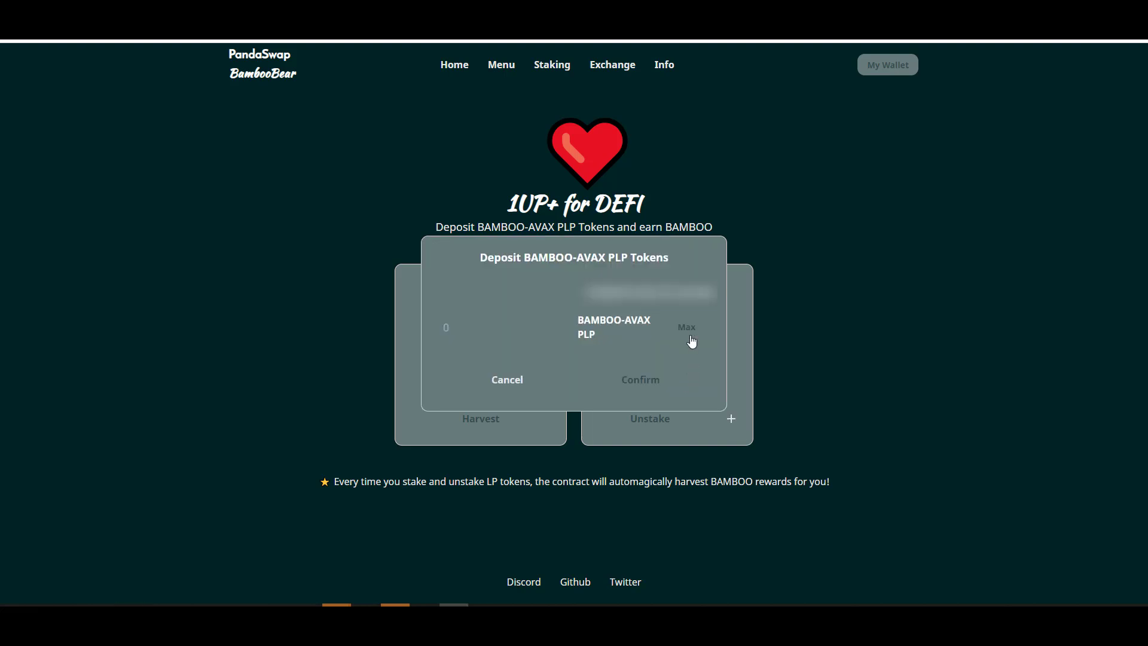
{"action": "mouse_move", "coordinate": [645, 384]}
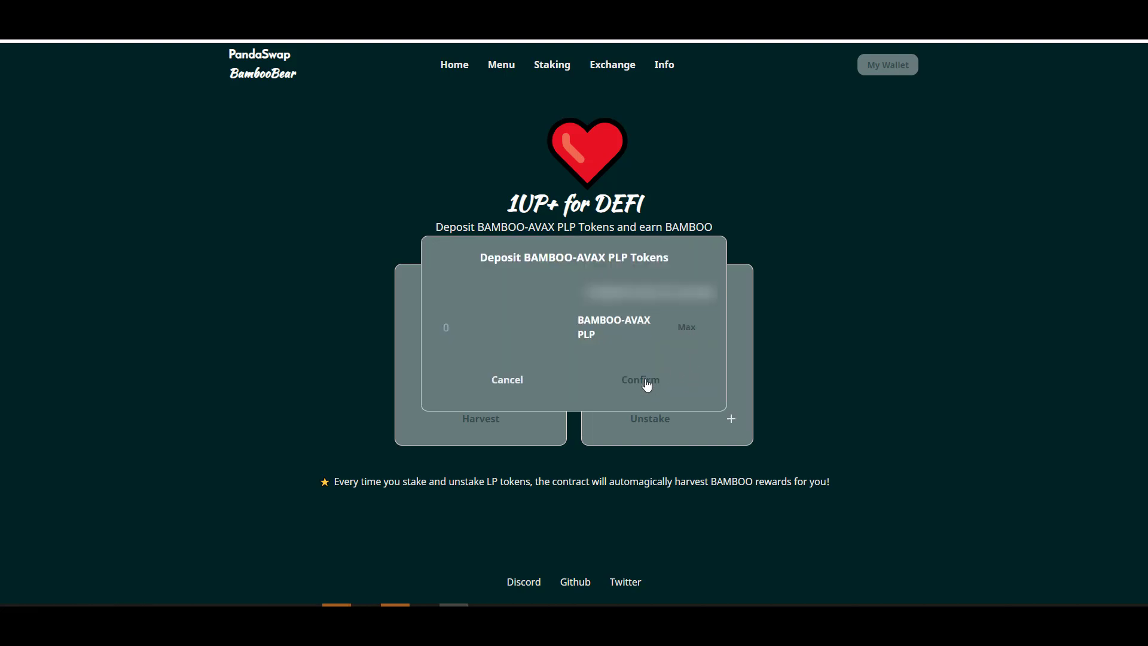
{"action": "left_click", "coordinate": [506, 379]}
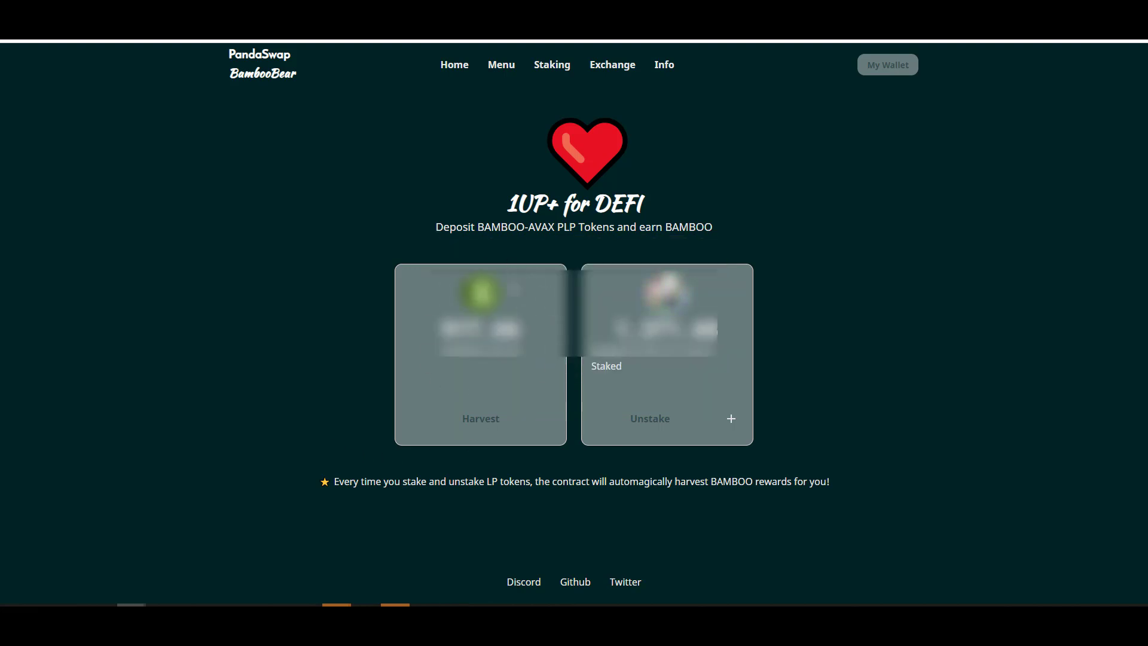
{"action": "mouse_move", "coordinate": [427, 395]}
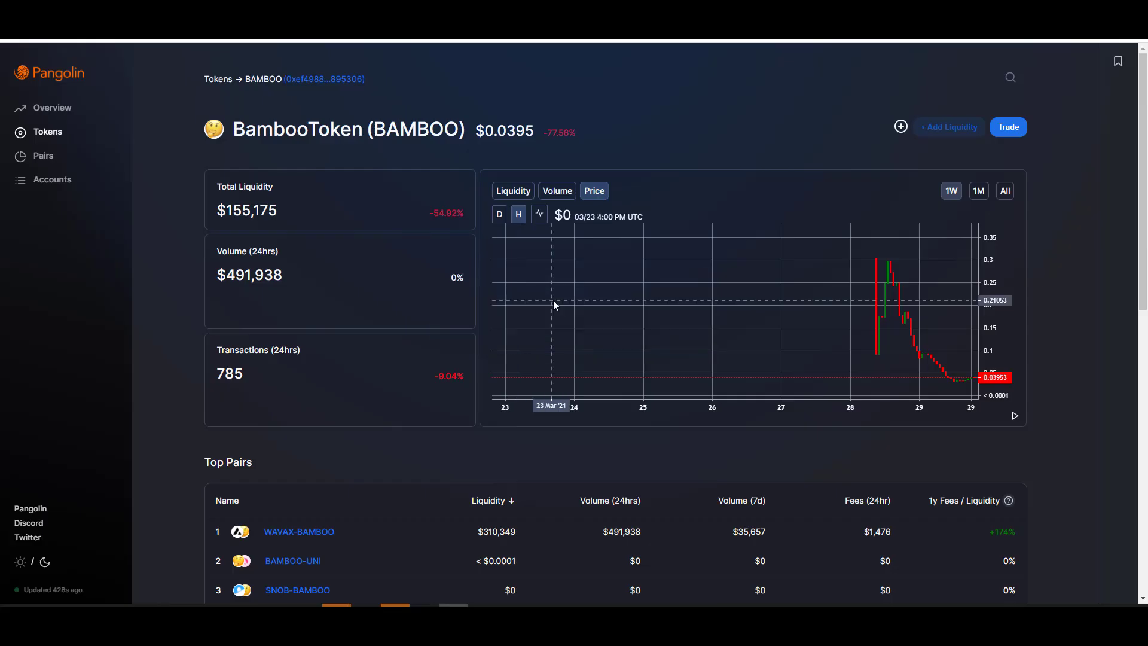
{"action": "mouse_move", "coordinate": [545, 290]}
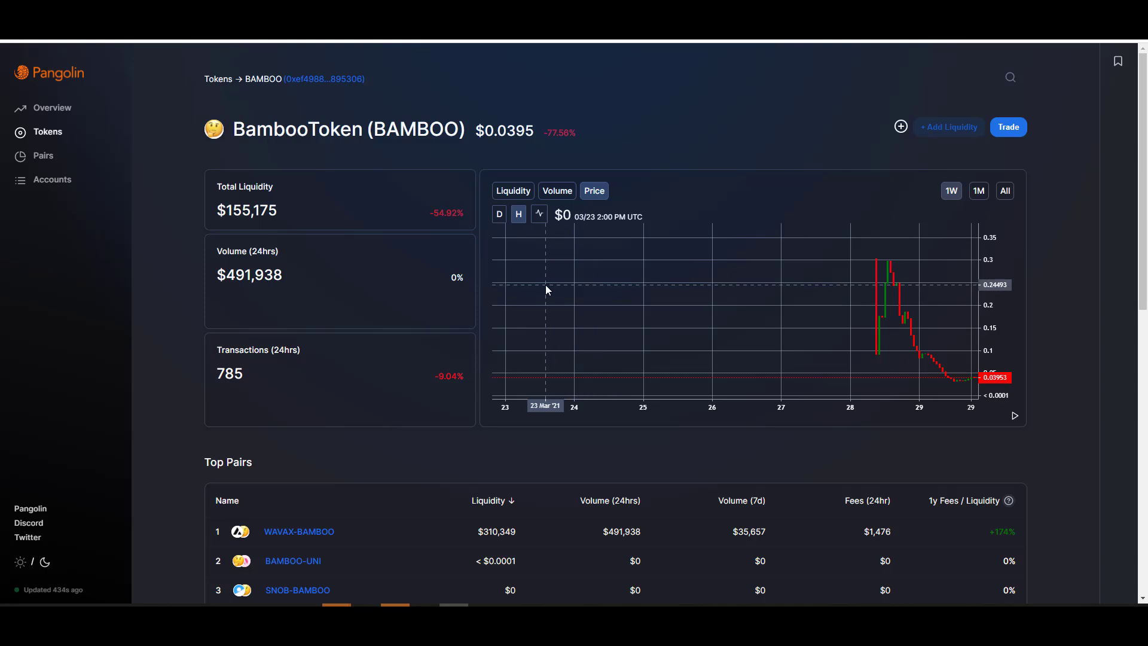
{"action": "mouse_move", "coordinate": [718, 326]}
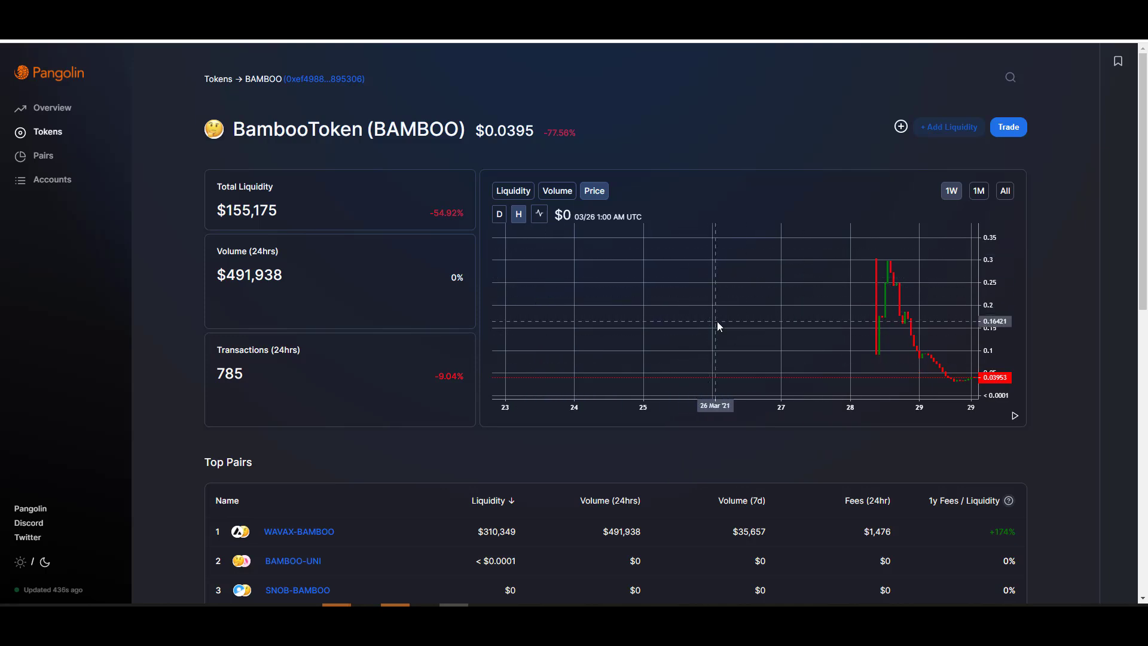
{"action": "mouse_move", "coordinate": [864, 330]}
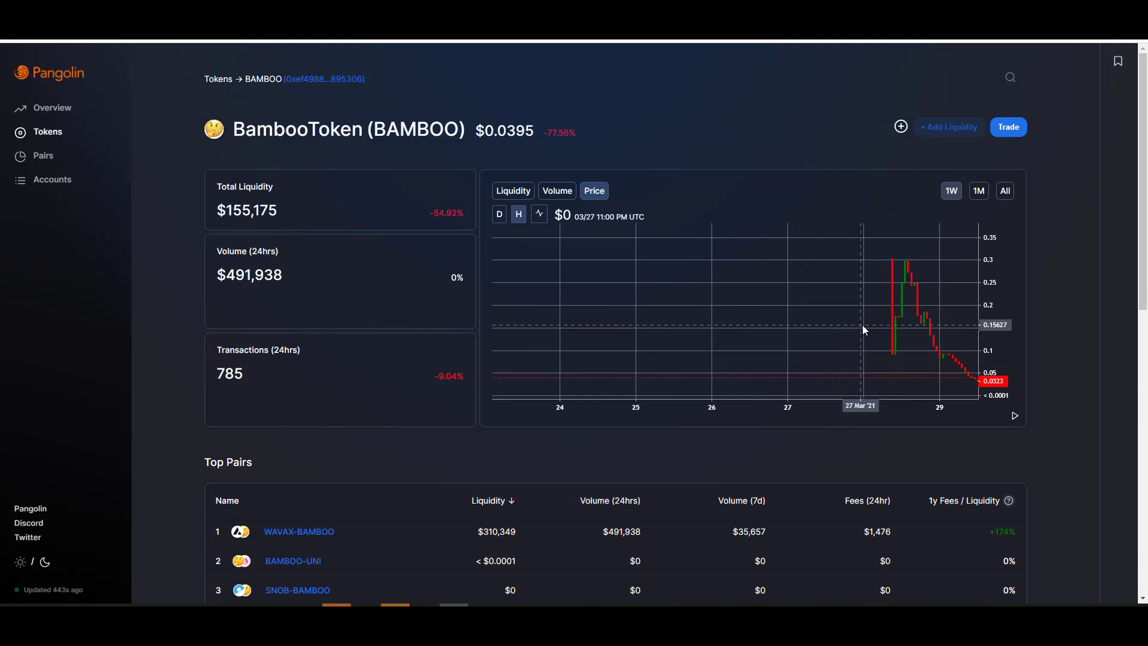
{"action": "mouse_move", "coordinate": [877, 296]}
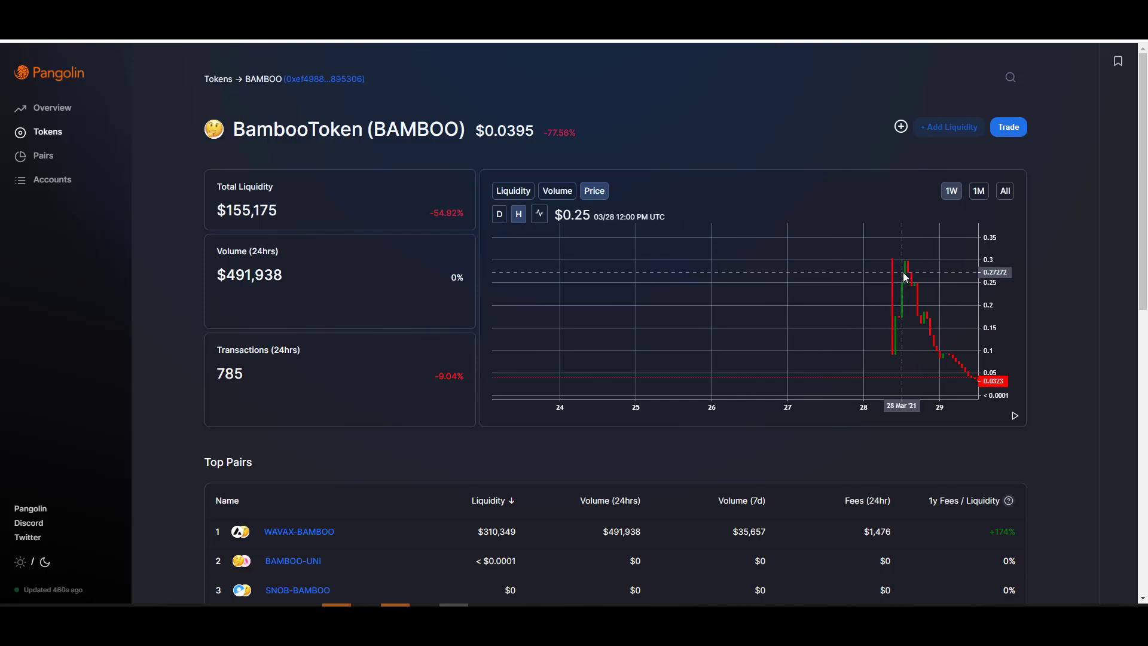
{"action": "mouse_move", "coordinate": [897, 270]}
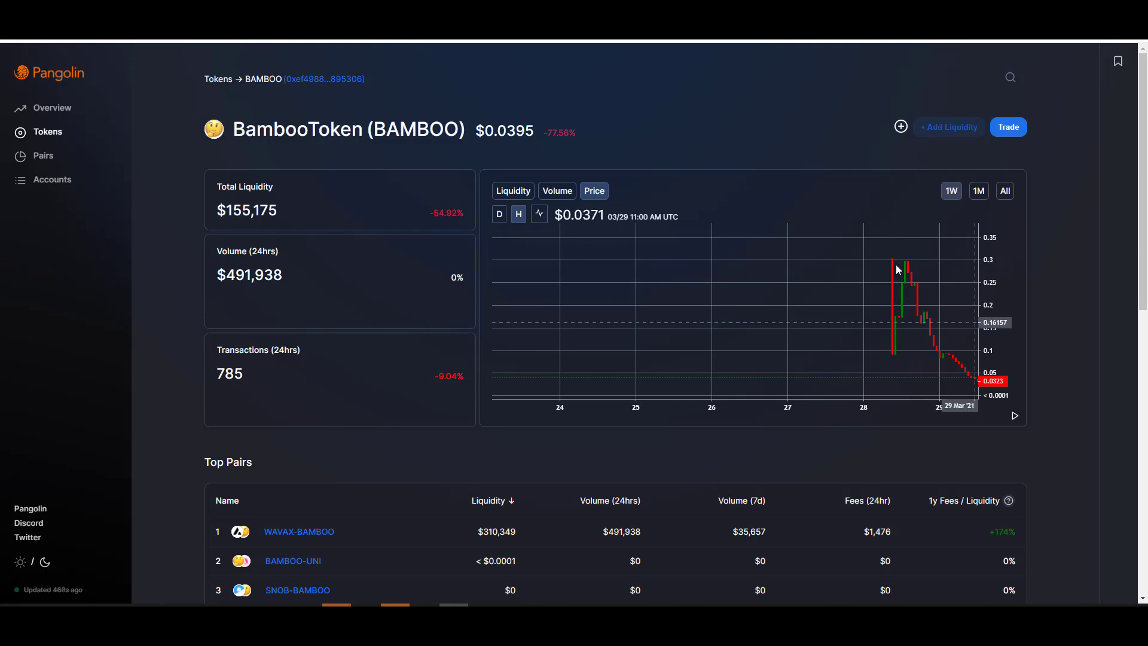